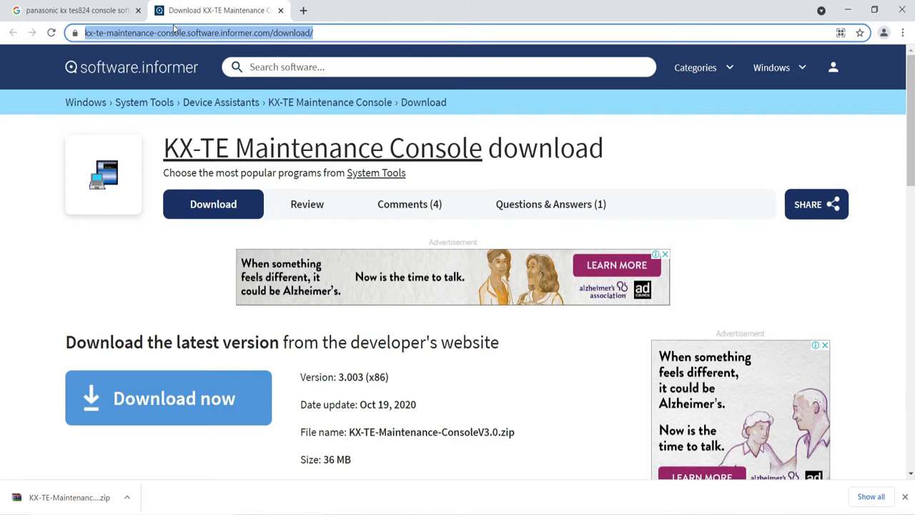
pyautogui.moveTo(135, 424)
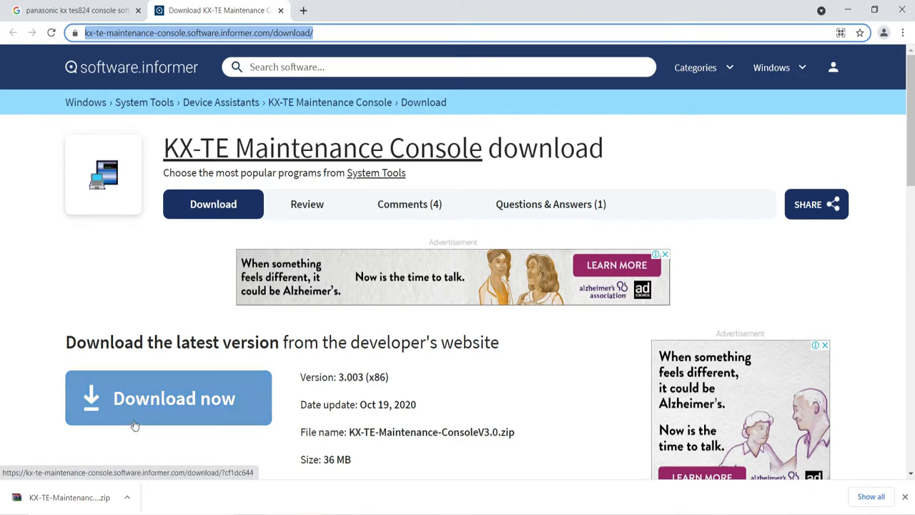
pyautogui.moveTo(150, 422)
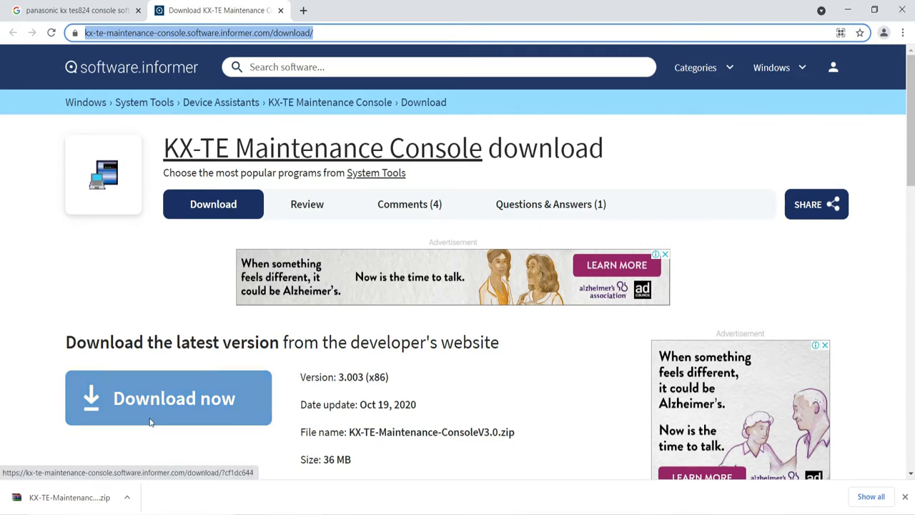
# Open E:\ELV\KX-TE-Maintenance-ConsoleV3.0 and launch the Maintenance Console V3.0 installer.
pyautogui.scroll(-3)
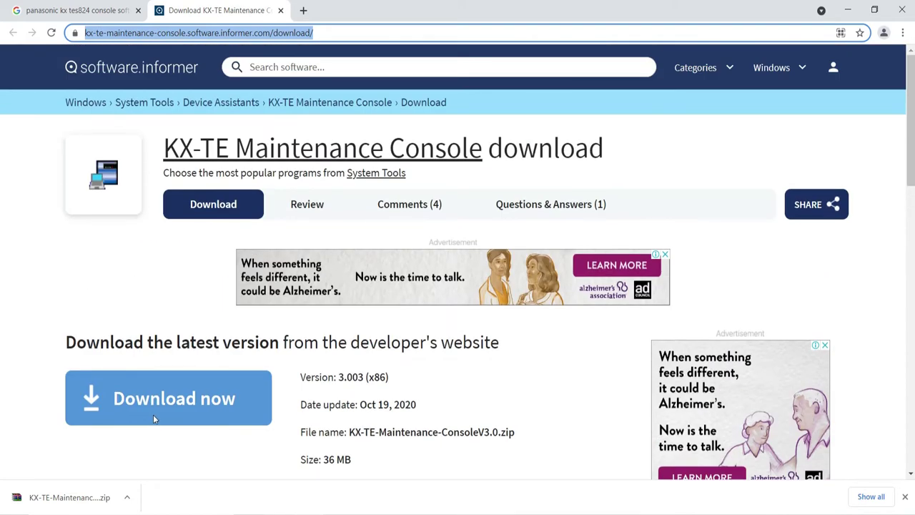
pyautogui.scroll(-3)
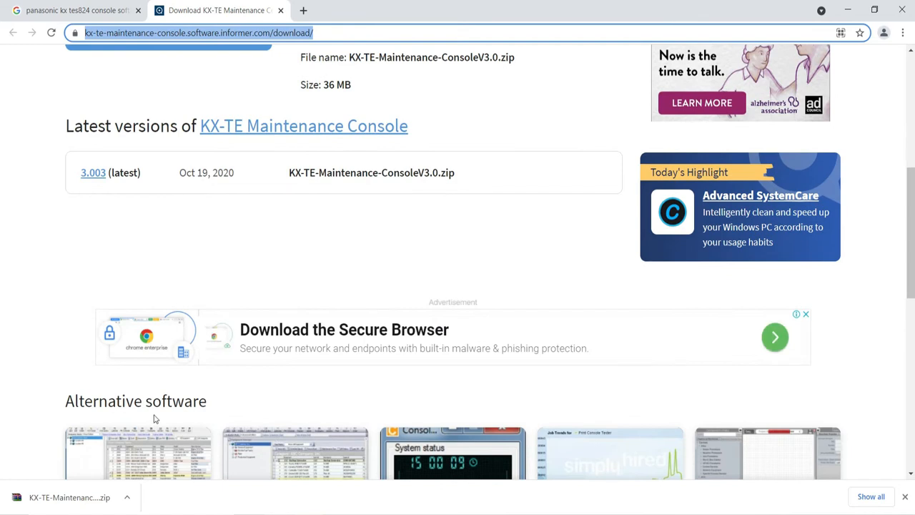
pyautogui.scroll(3)
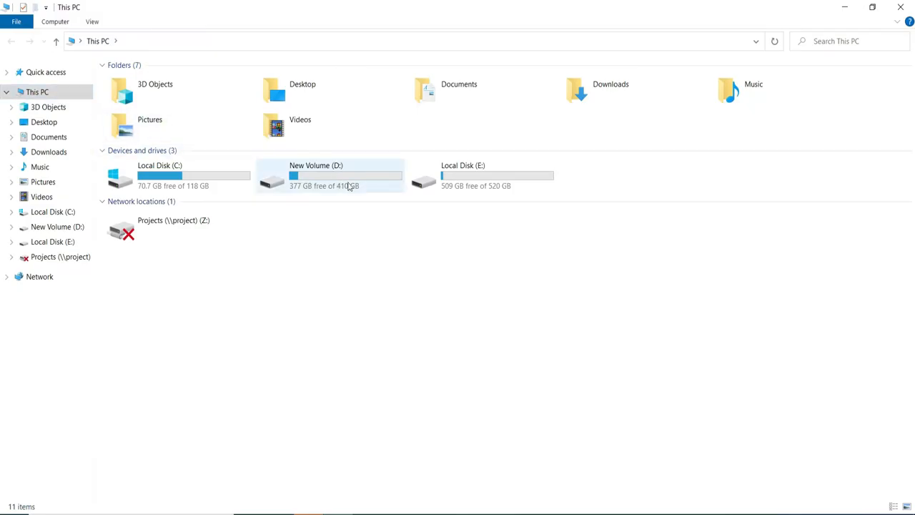
pyautogui.doubleClick(485, 175)
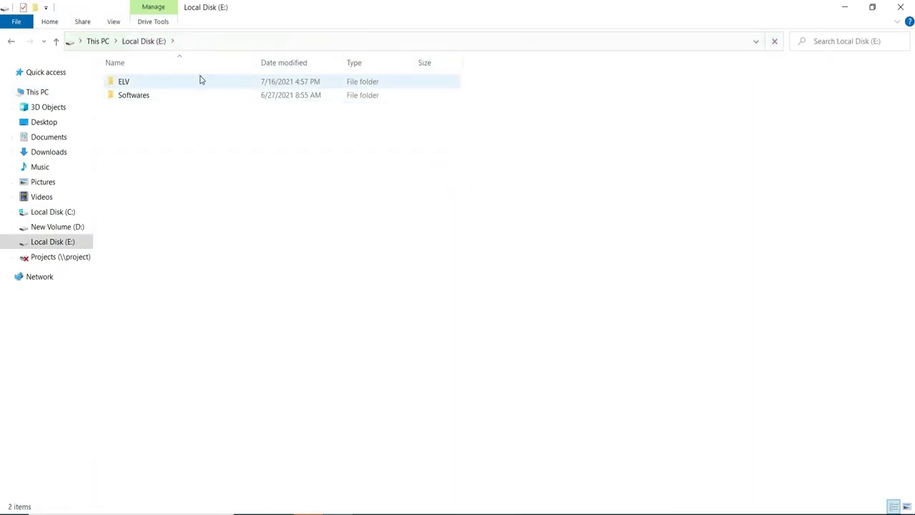
pyautogui.doubleClick(123, 80)
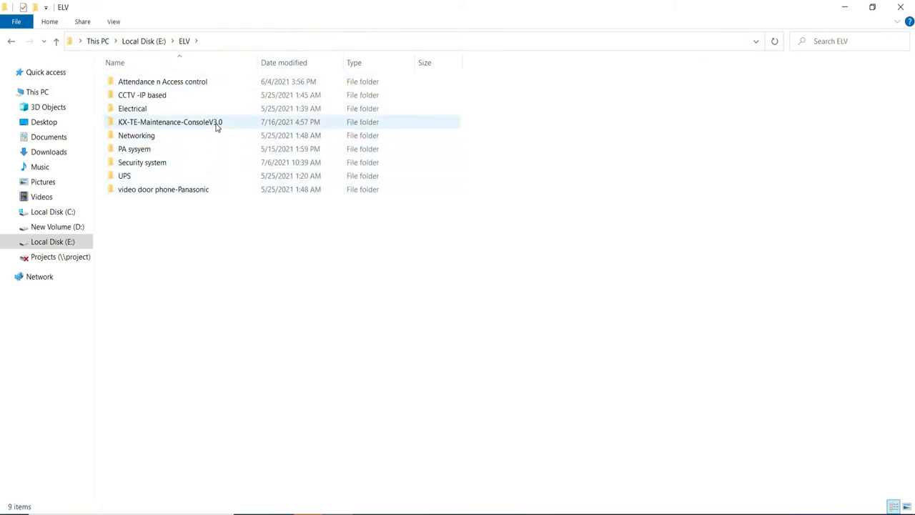
pyautogui.doubleClick(171, 122)
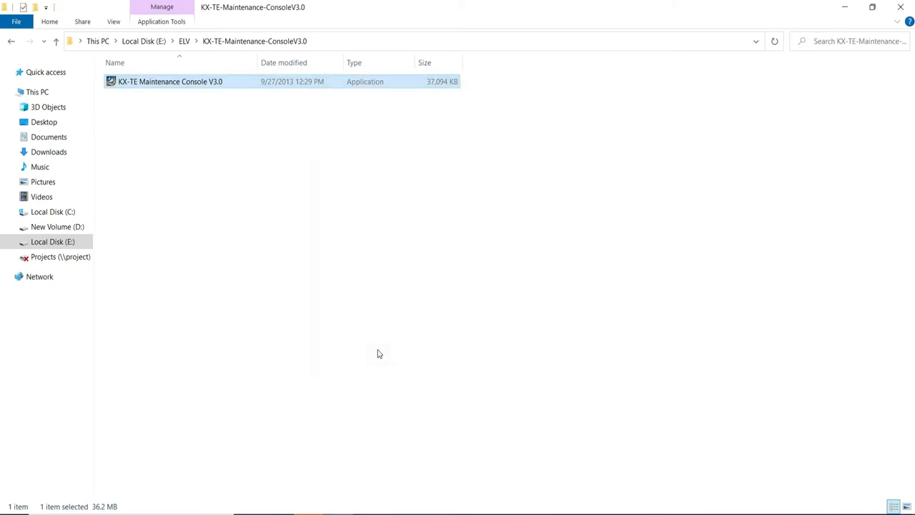
pyautogui.doubleClick(173, 81)
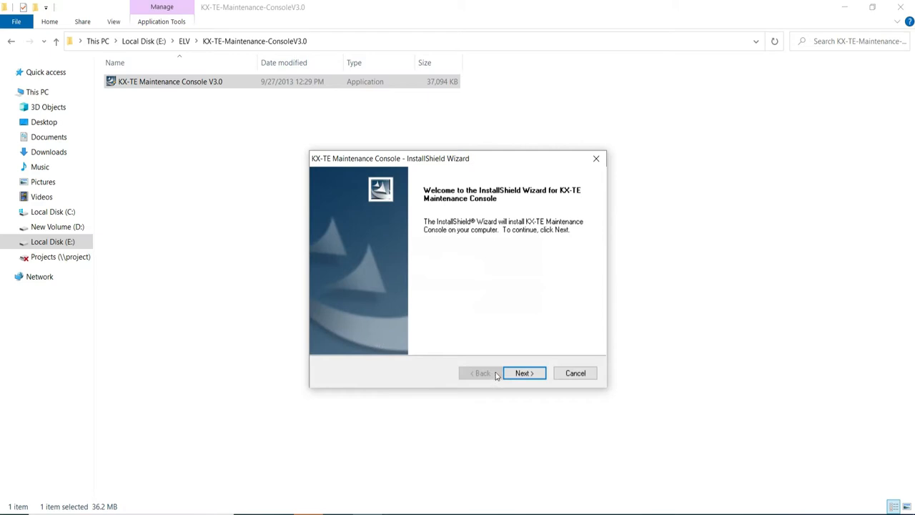
# Get past the welcome page and accept the license agreement terms.
pyautogui.click(524, 373)
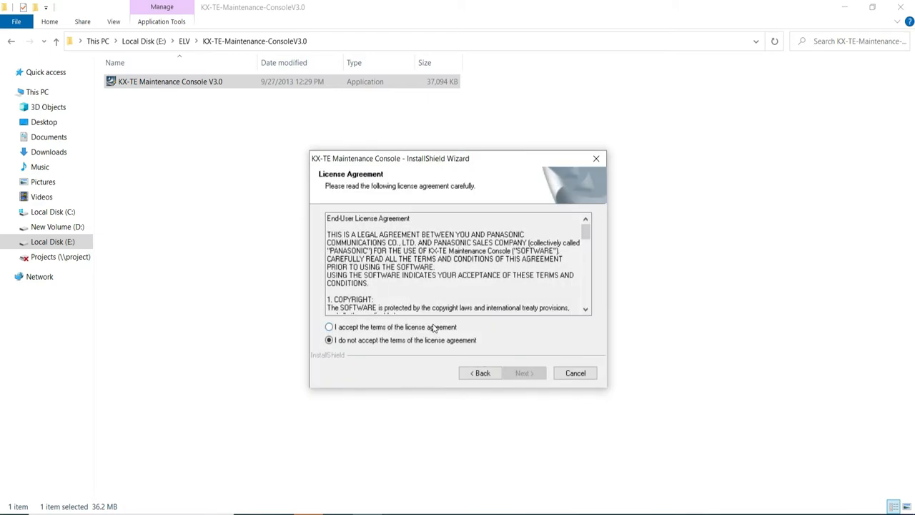
pyautogui.click(327, 326)
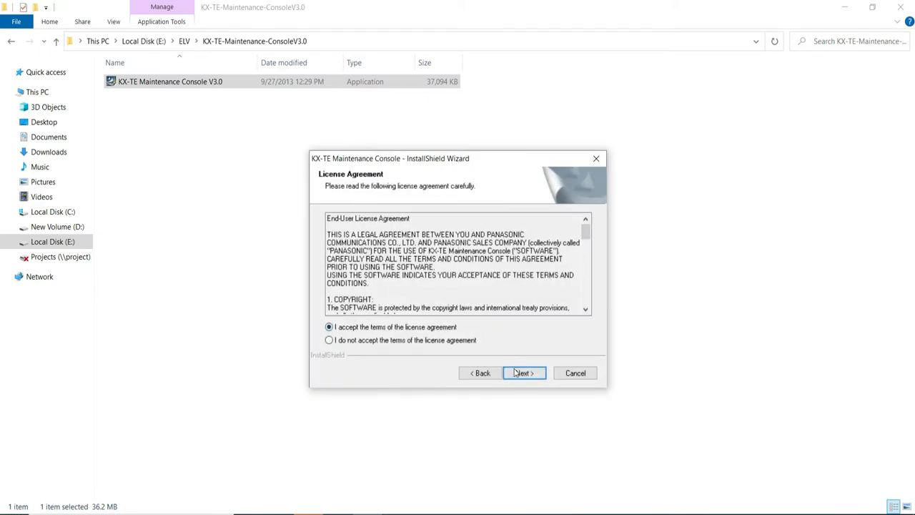
pyautogui.click(523, 373)
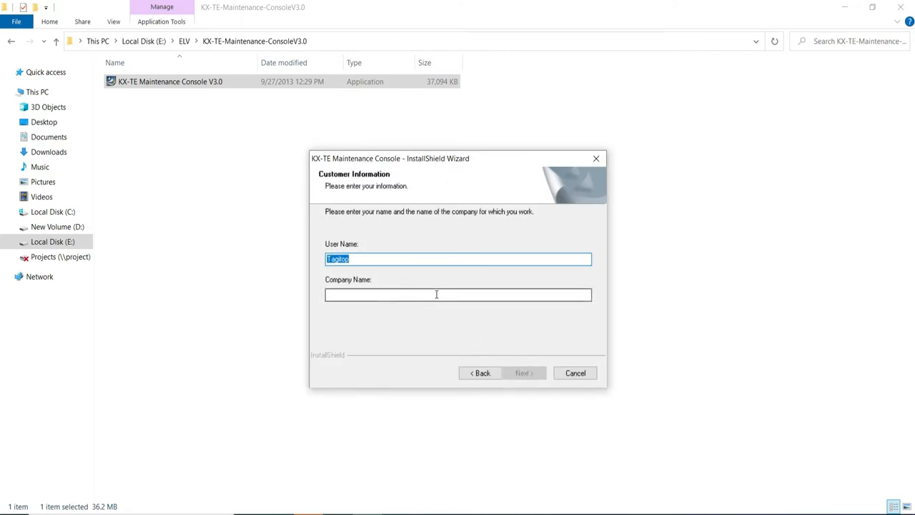
# Enter user name 'elv' and company name 'elvwithshameer'.
pyautogui.write('e')
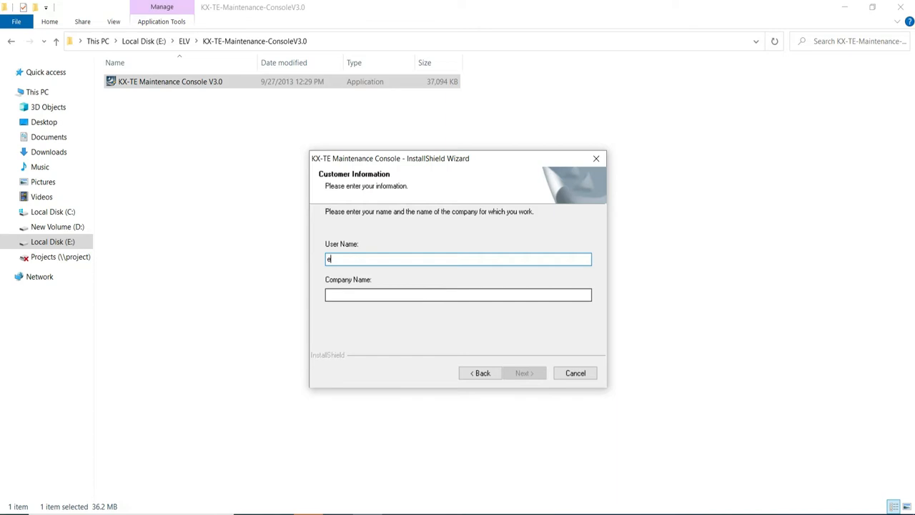
pyautogui.write('lvwithshameer')
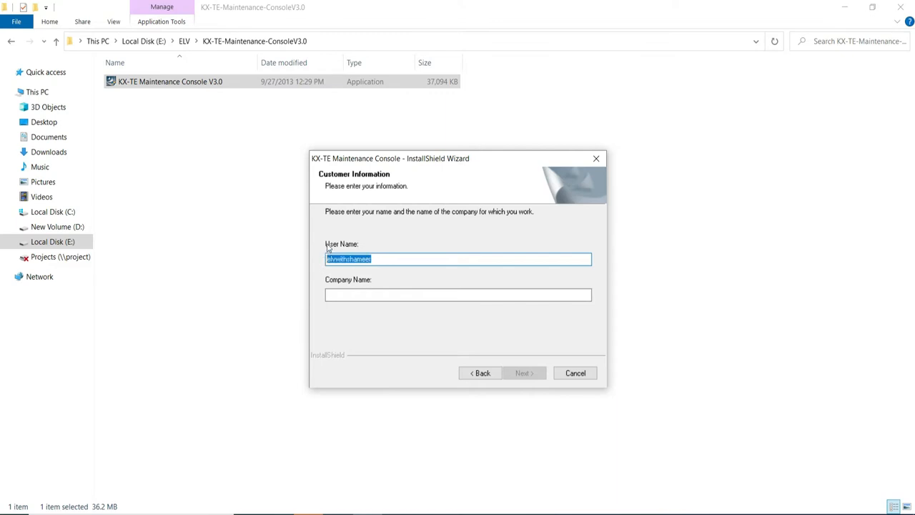
pyautogui.click(457, 295)
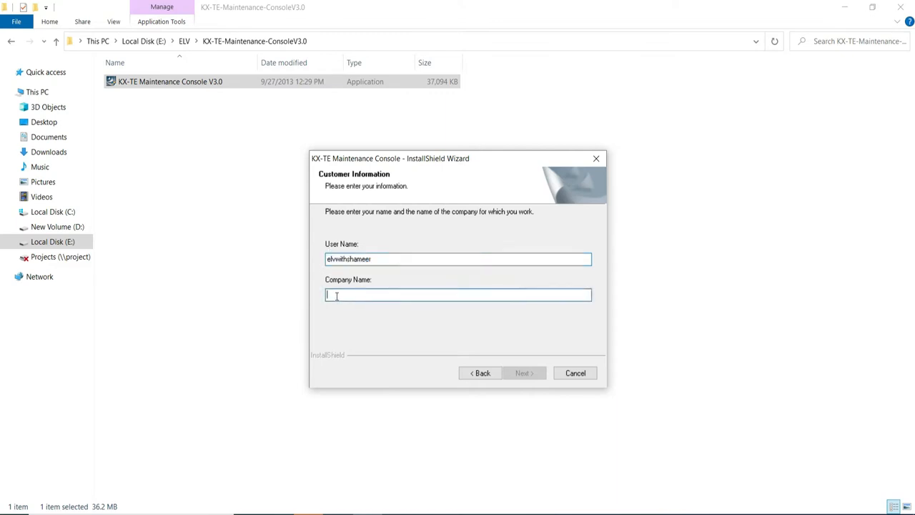
pyautogui.write('elvwithshameer')
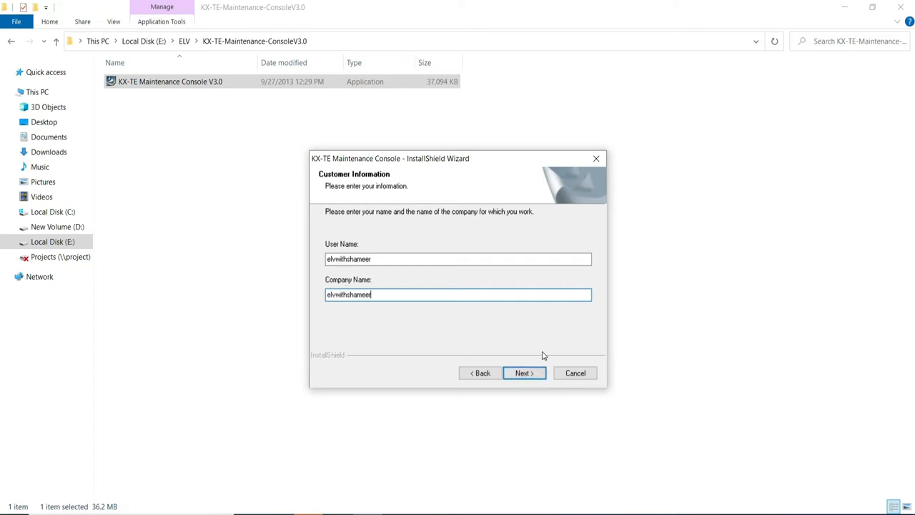
# Confirm BX model code, English language, default destination and program folders, and start copying.
pyautogui.click(524, 373)
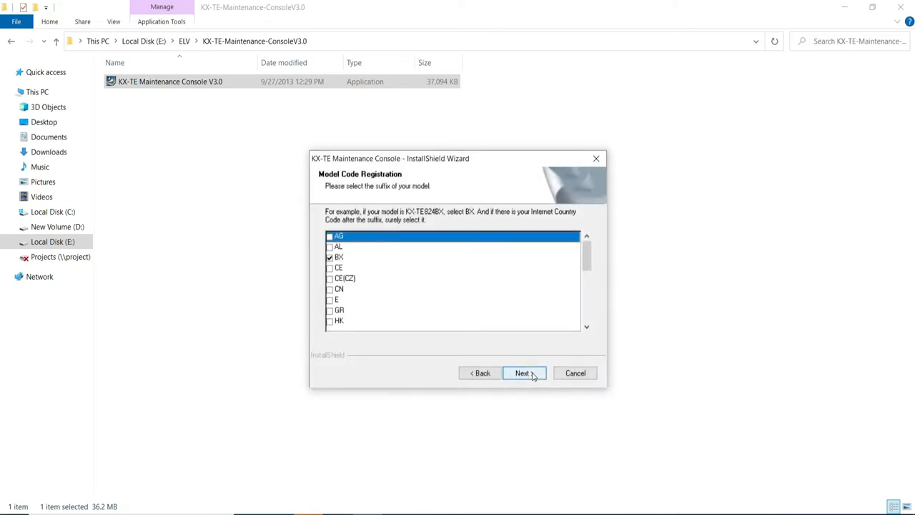
pyautogui.click(525, 373)
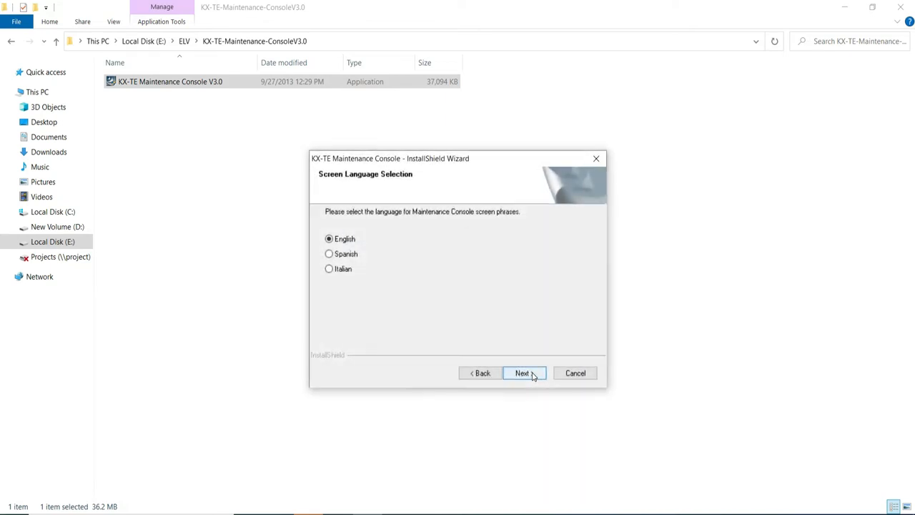
pyautogui.click(524, 373)
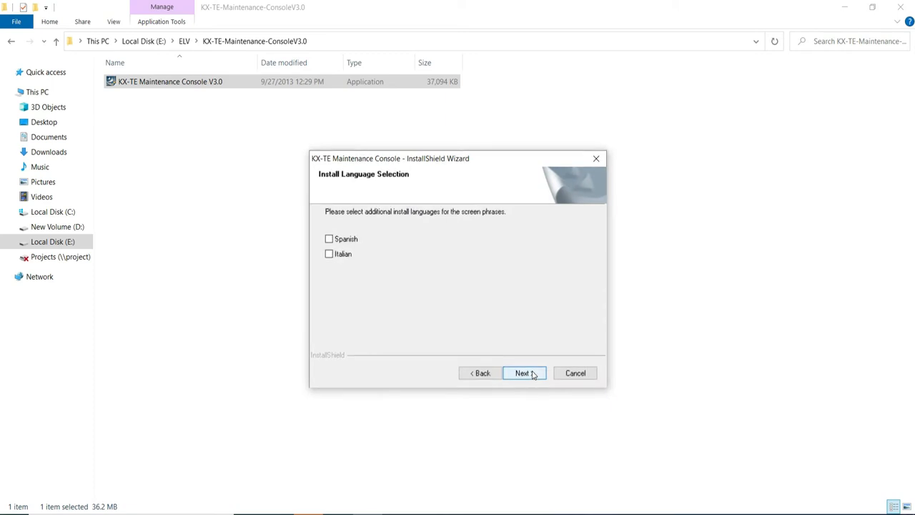
pyautogui.click(525, 372)
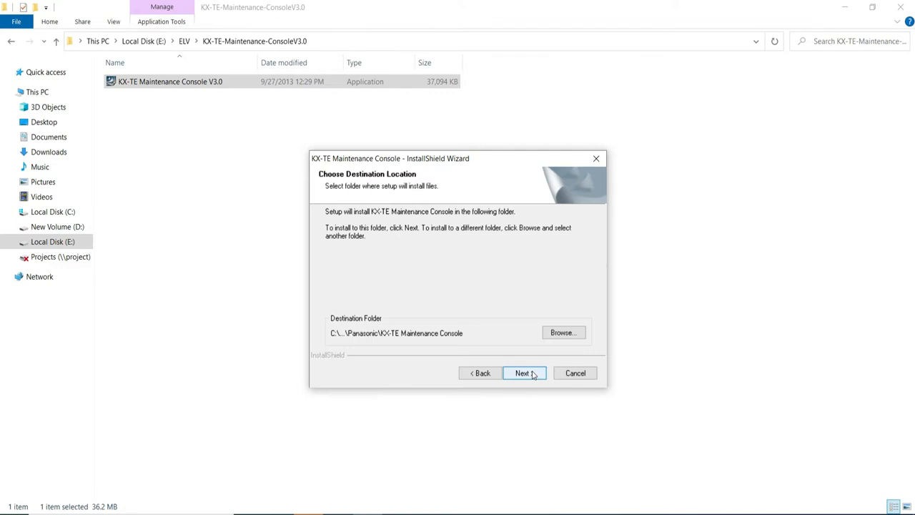
pyautogui.click(524, 372)
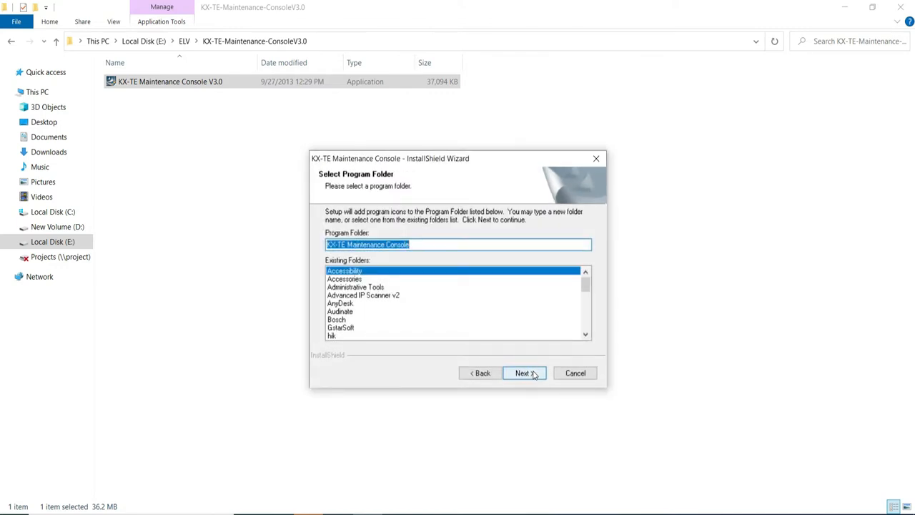
pyautogui.click(523, 372)
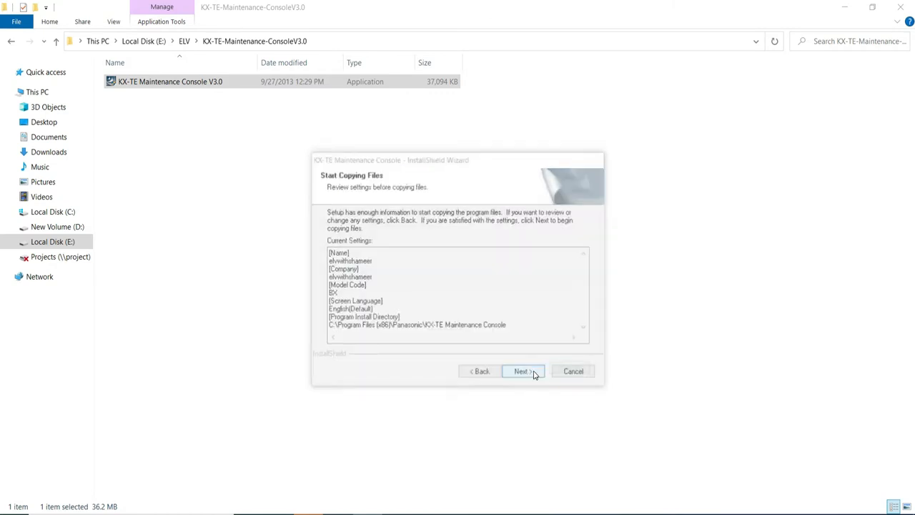
pyautogui.click(522, 371)
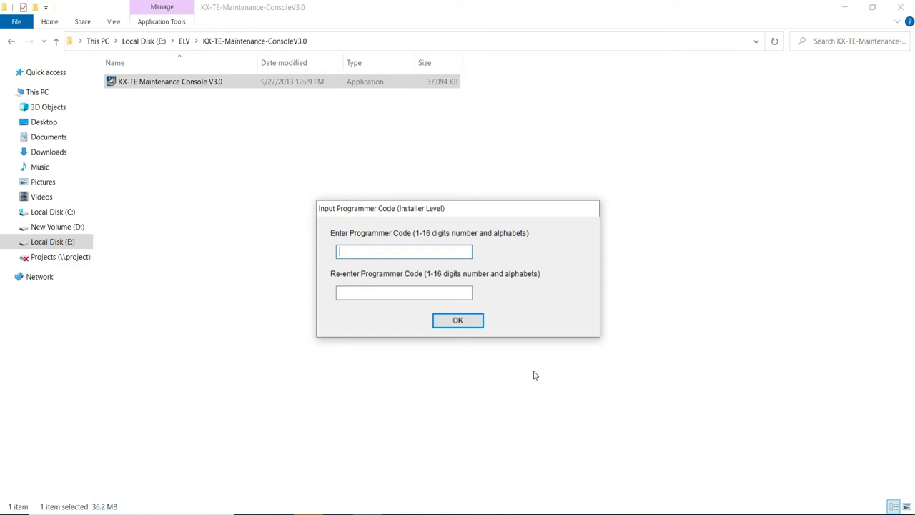
# Enter the installer programmer code in both fields and confirm it.
pyautogui.write('•••')
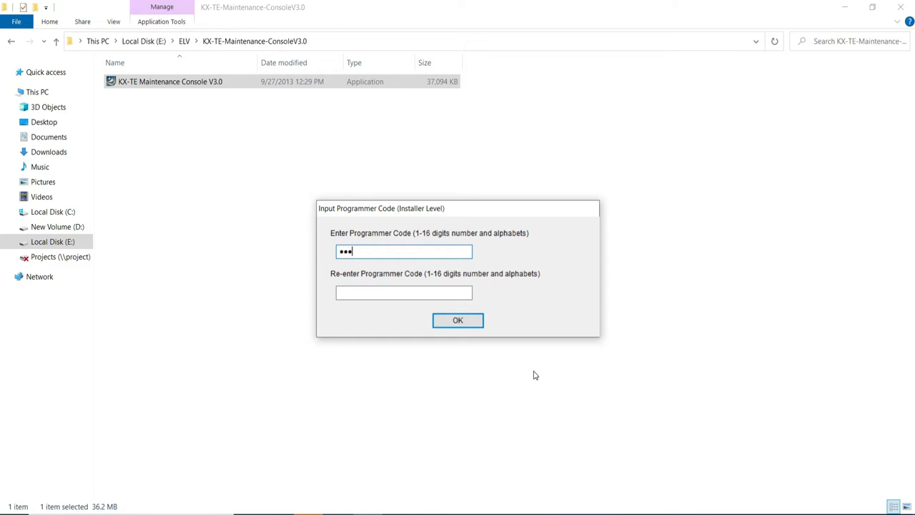
pyautogui.write('0')
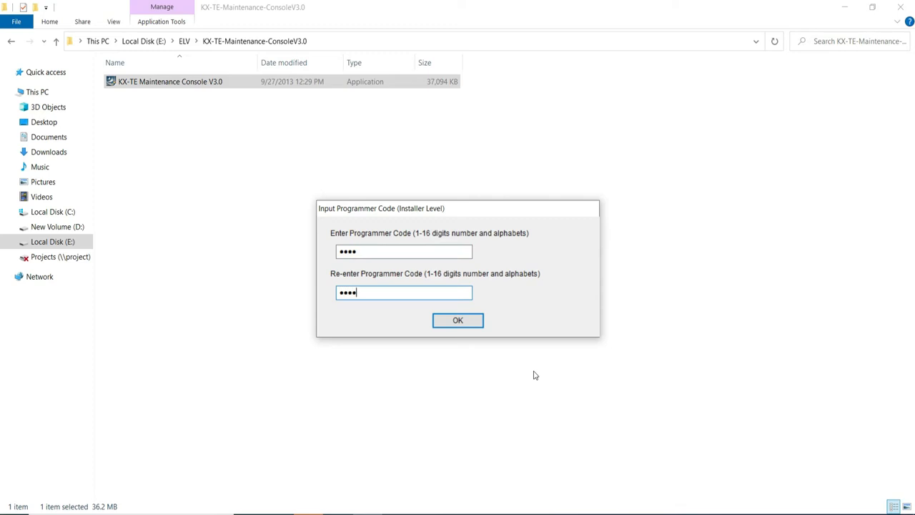
pyautogui.click(457, 320)
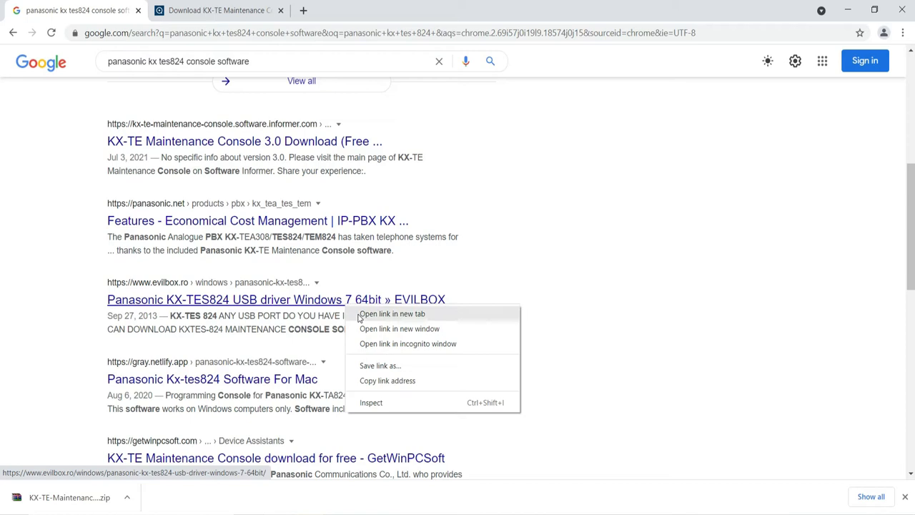
pyautogui.moveTo(352, 329)
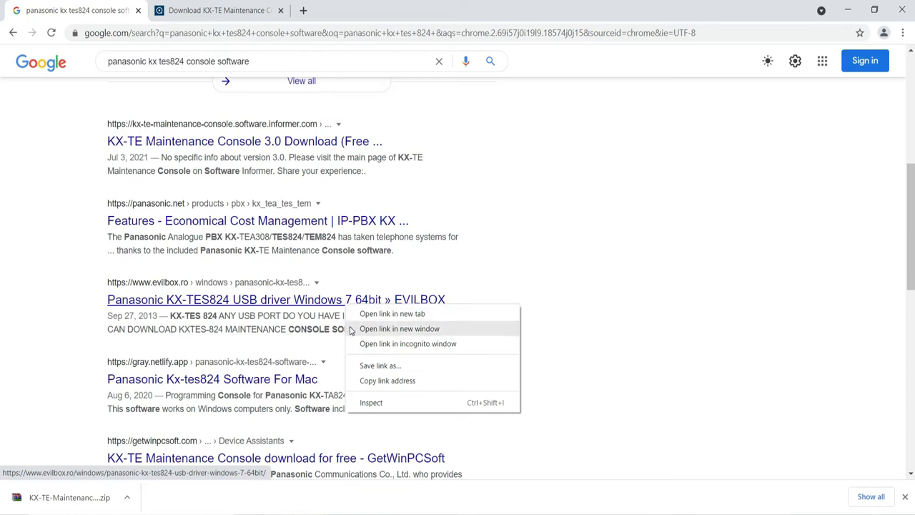
# Open the EVILBOX 'Panasonic KX-TES824 USB driver Windows 7 64bit' result in a new tab.
pyautogui.click(400, 328)
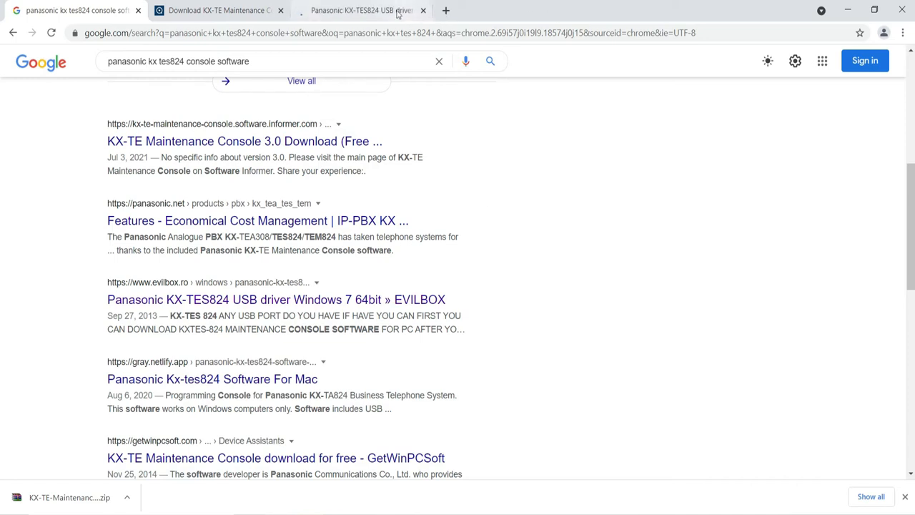
pyautogui.click(274, 300)
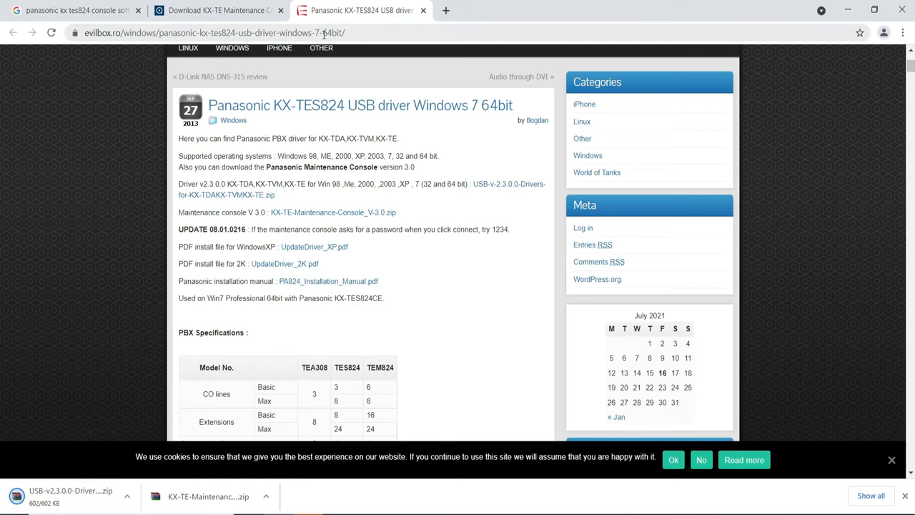
# Download the USB-v2.3.0.0 driver zip and show it in the Downloads folder.
pyautogui.click(214, 32)
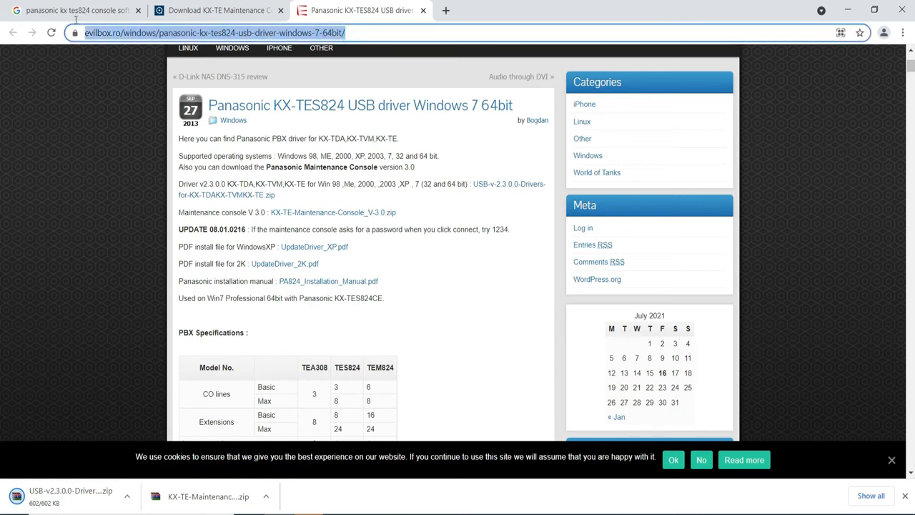
pyautogui.moveTo(193, 314)
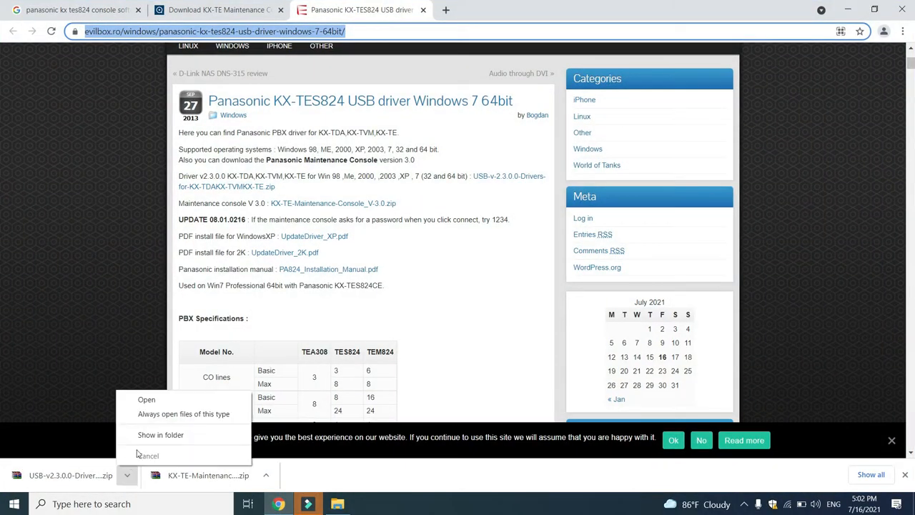
pyautogui.click(150, 435)
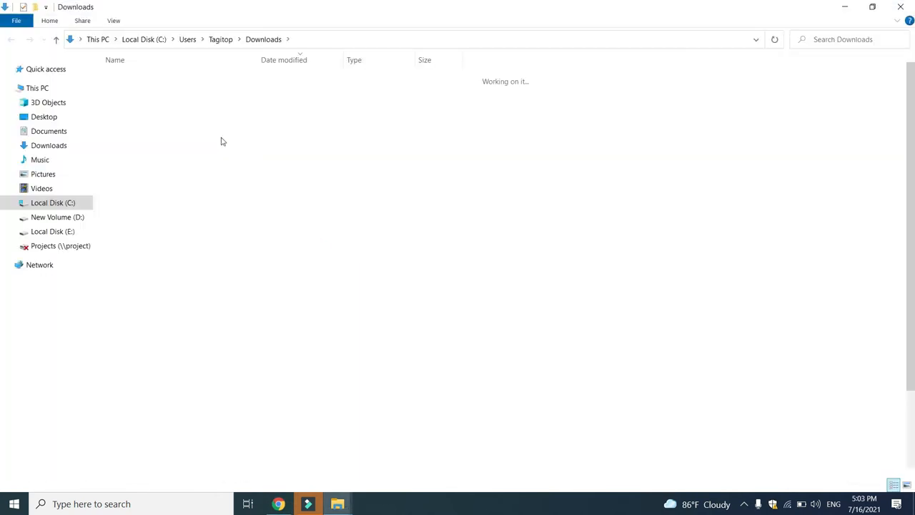
# Extract the USB-v2.3.0.0 driver zip into its own Downloads subfolder.
pyautogui.rightClick(154, 92)
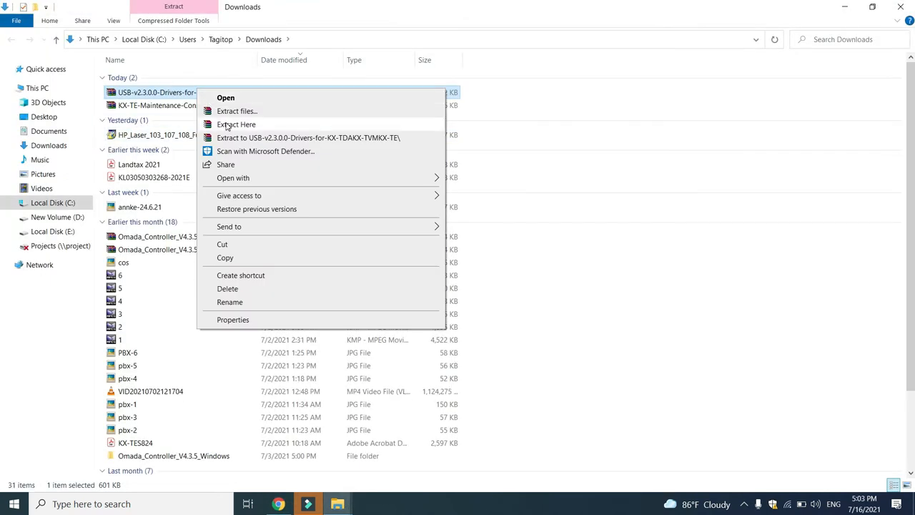
pyautogui.moveTo(236, 111)
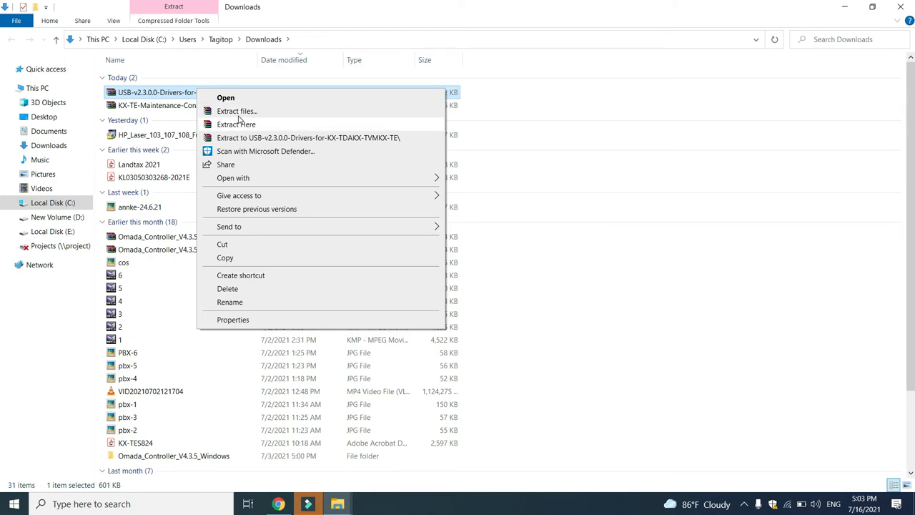
pyautogui.click(237, 111)
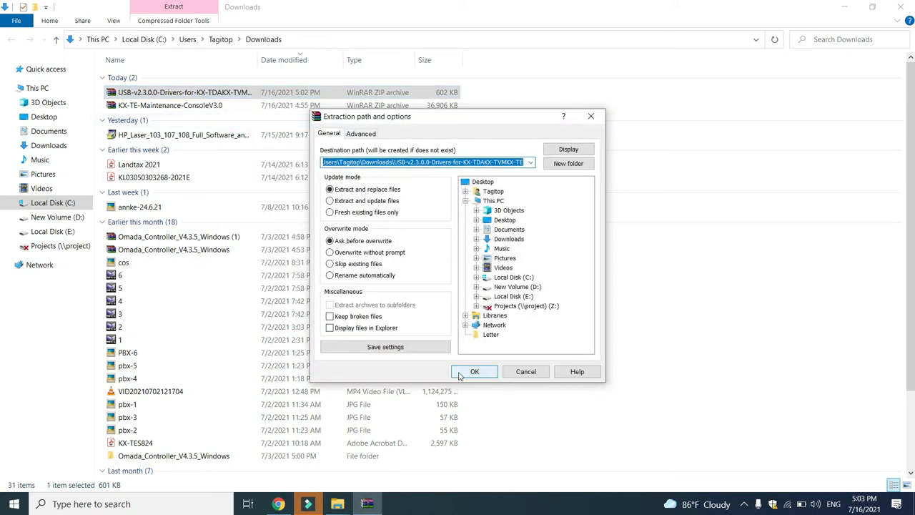
pyautogui.click(474, 372)
pyautogui.write('devi')
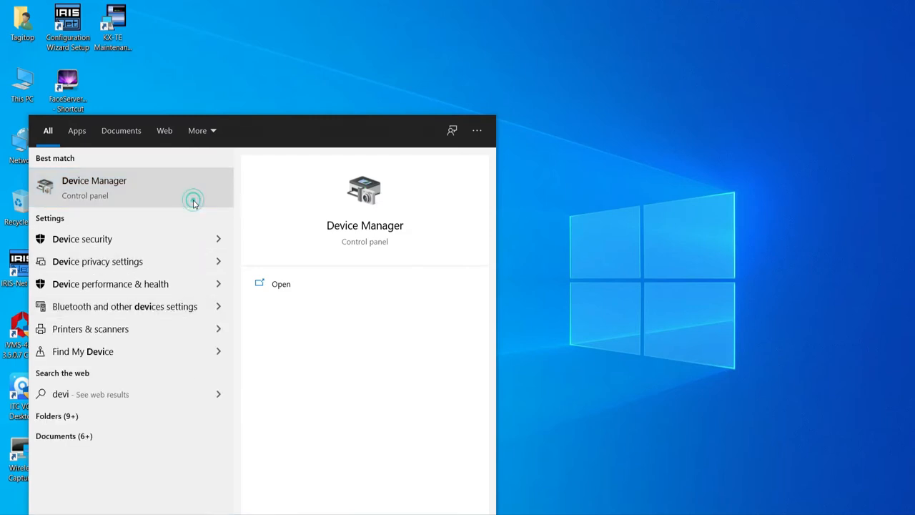
# In Device Manager, update the KX-TES824 driver by browsing the computer for drivers.
pyautogui.click(94, 185)
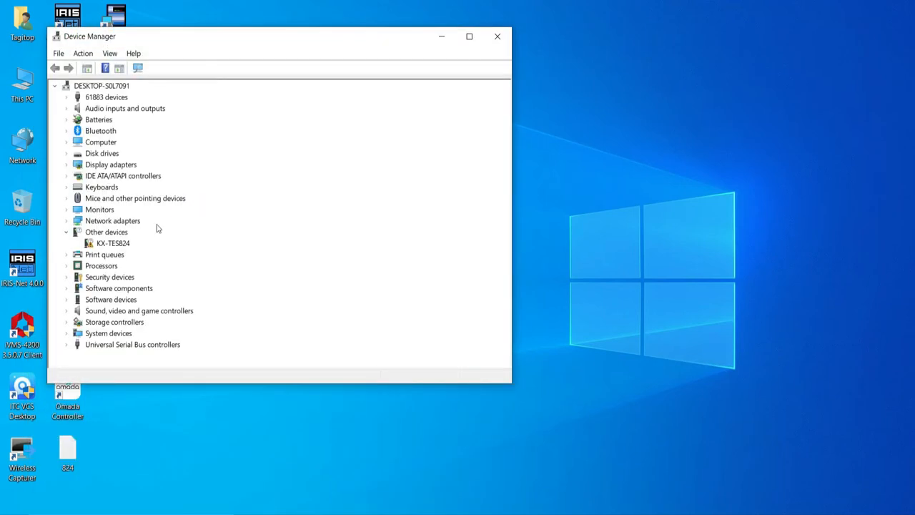
pyautogui.moveTo(112, 248)
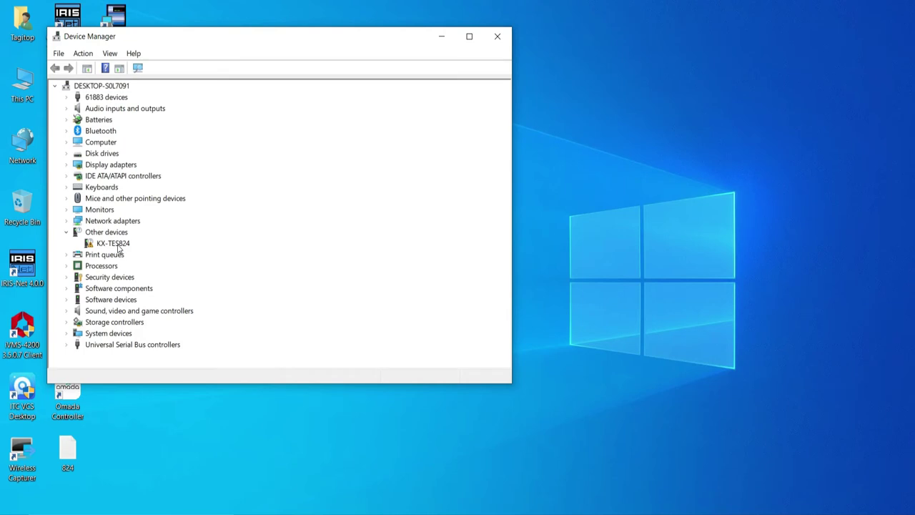
pyautogui.rightClick(112, 243)
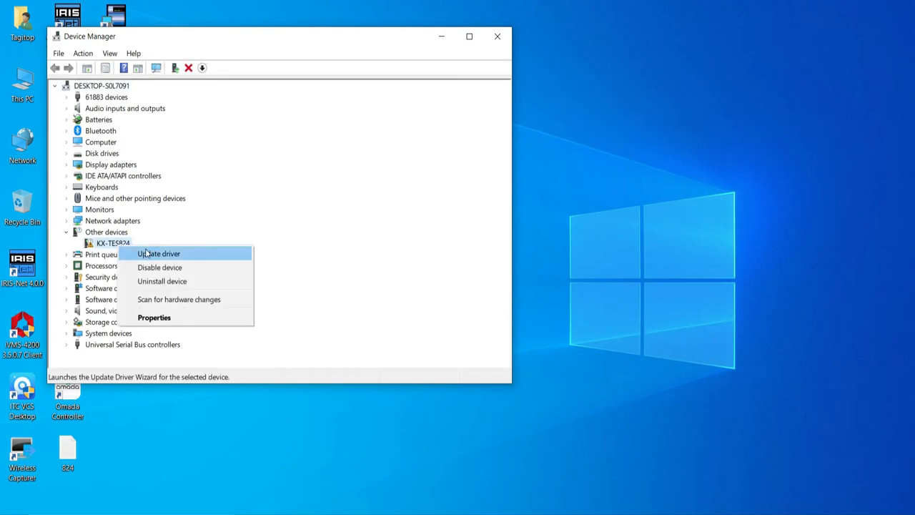
pyautogui.moveTo(159, 266)
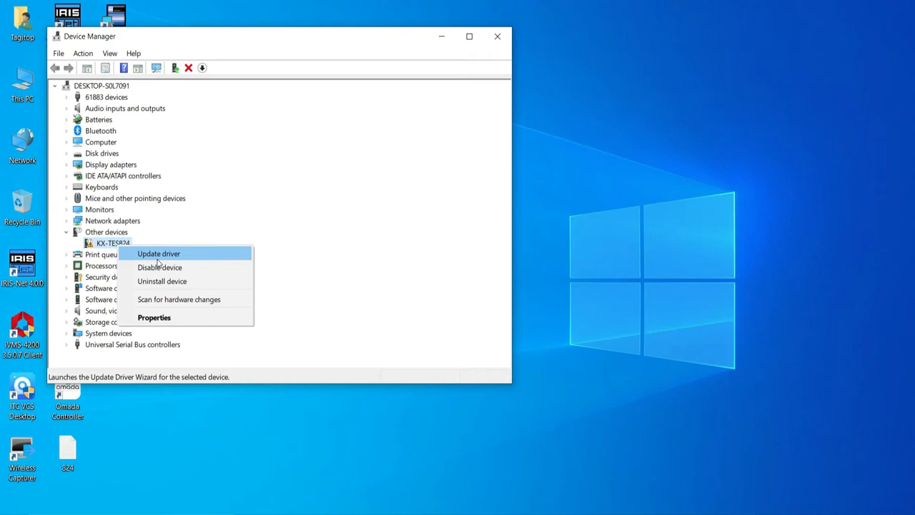
pyautogui.click(158, 253)
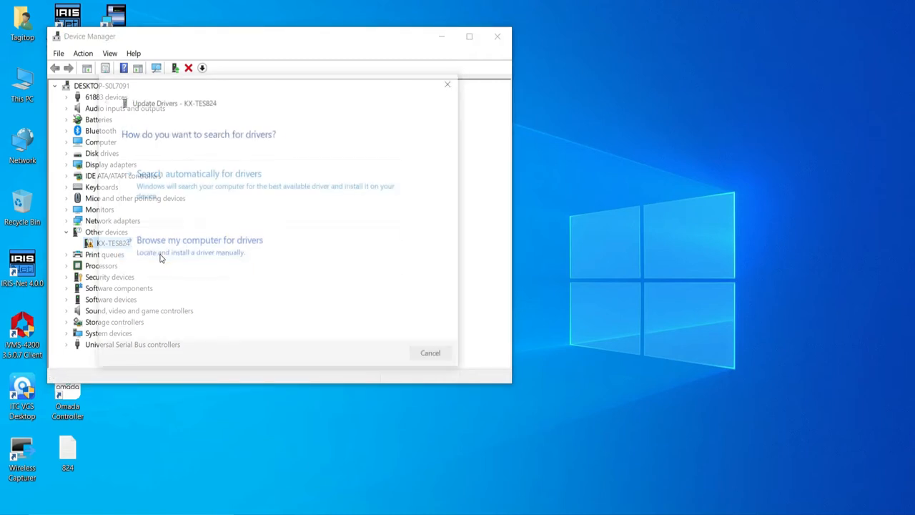
pyautogui.click(199, 240)
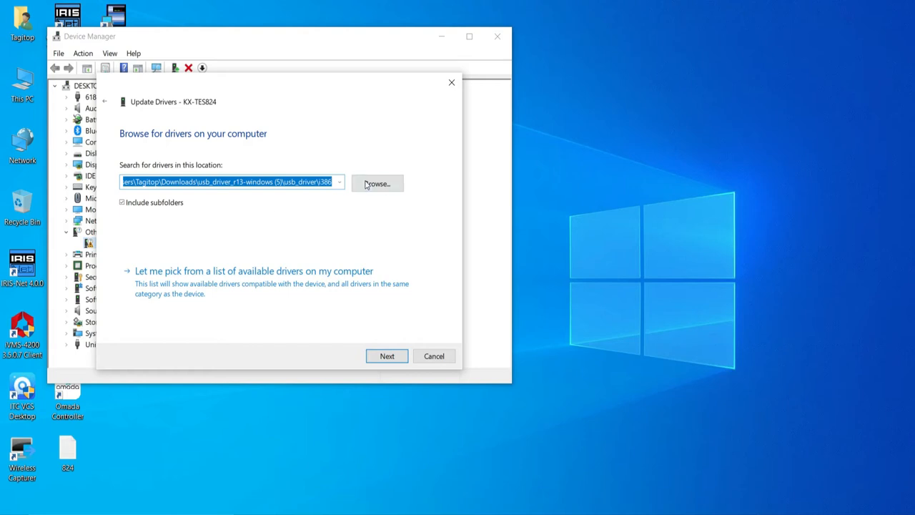
# Set the driver search location to the USB-v2.3.0.0-Drivers folder in E:\ELV.
pyautogui.click(377, 183)
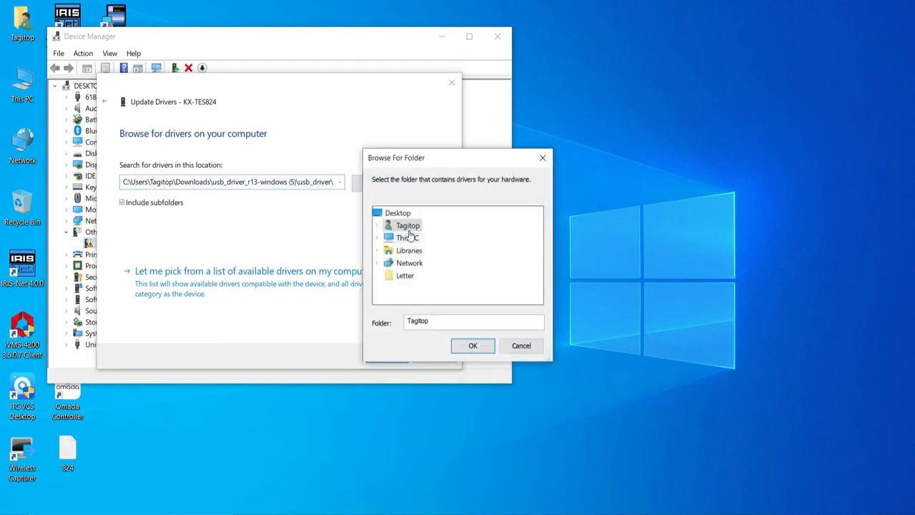
pyautogui.moveTo(381, 243)
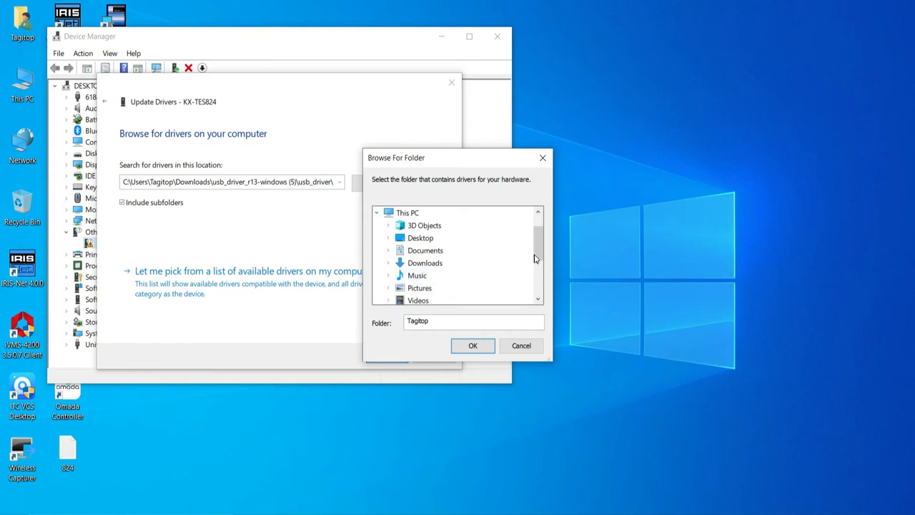
pyautogui.scroll(-3)
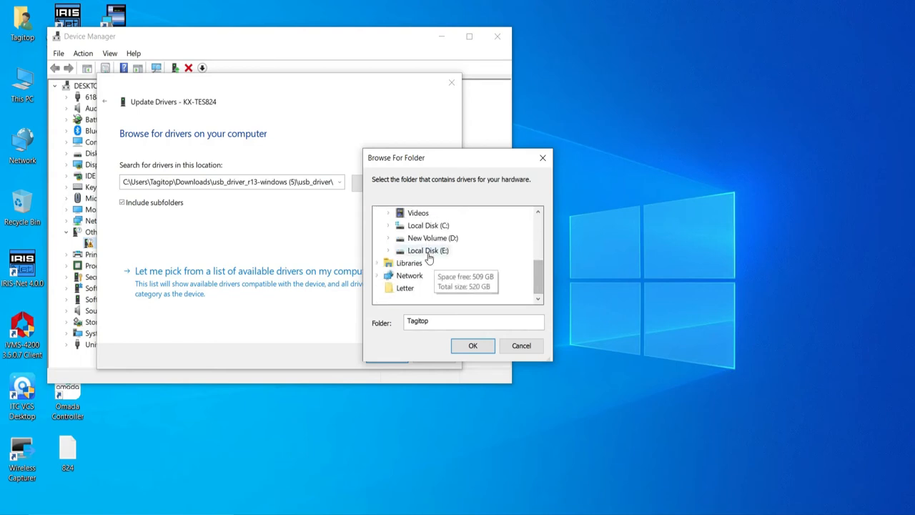
pyautogui.click(387, 250)
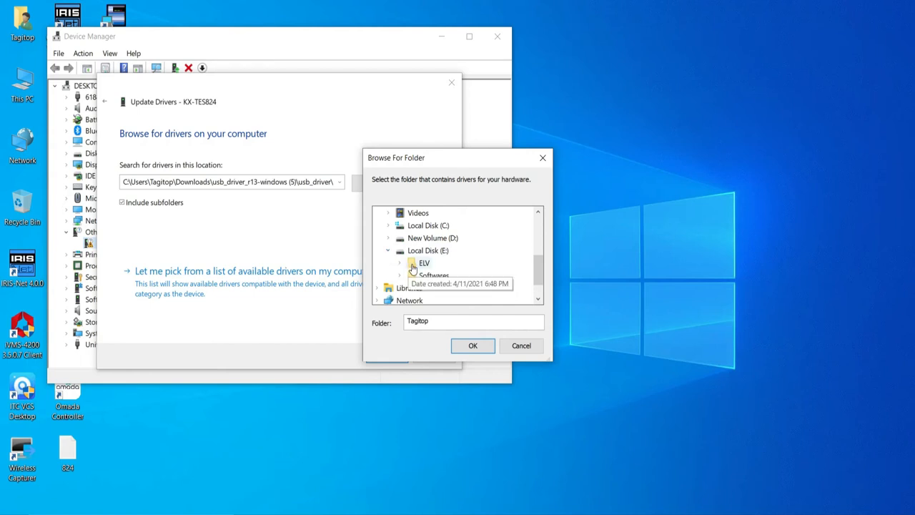
pyautogui.click(401, 262)
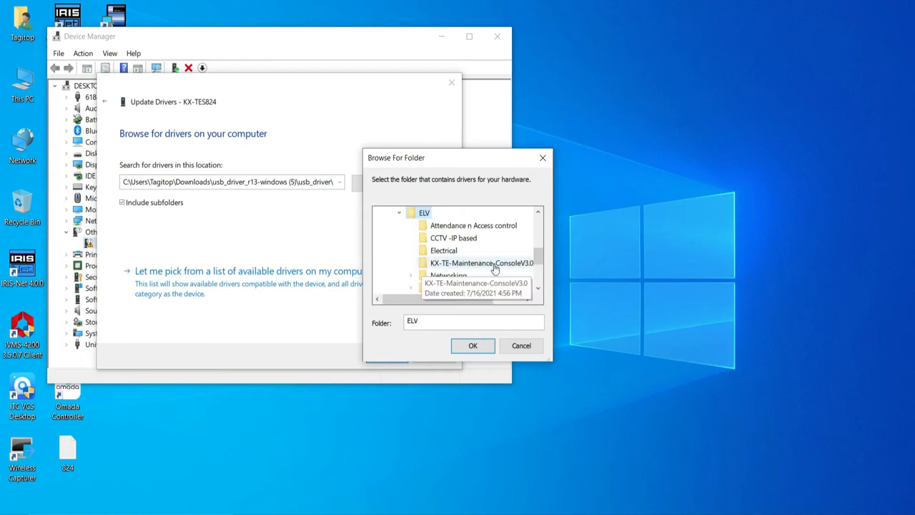
pyautogui.scroll(-3)
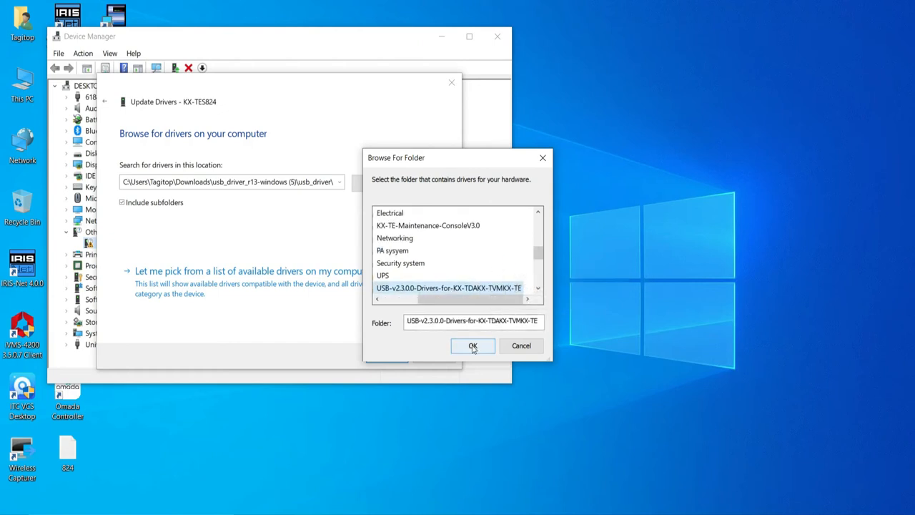
pyautogui.click(473, 346)
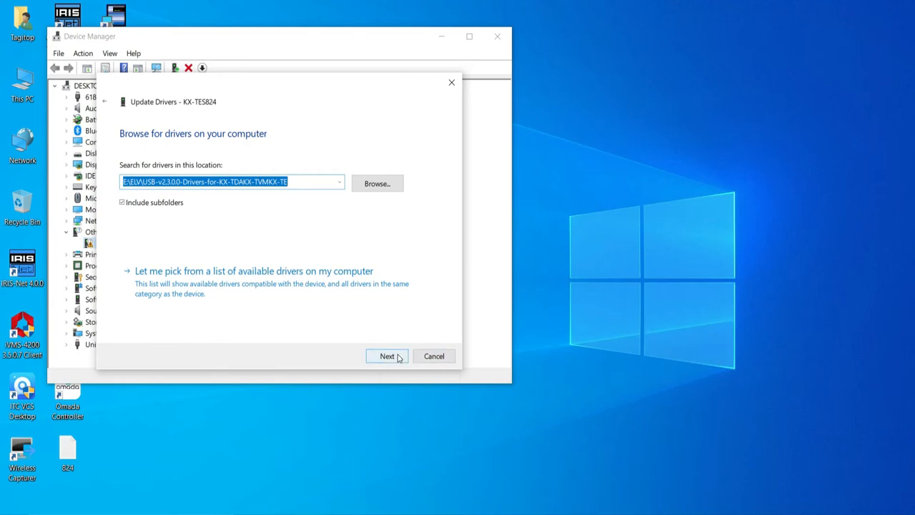
# Install the Panasonic Analog PBX USB Main Unit driver, approving the security prompt.
pyautogui.click(387, 355)
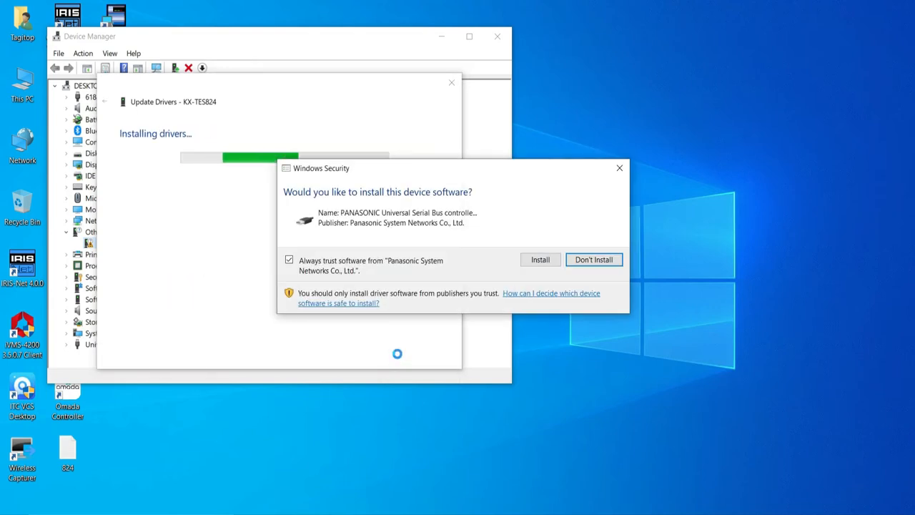
pyautogui.click(540, 259)
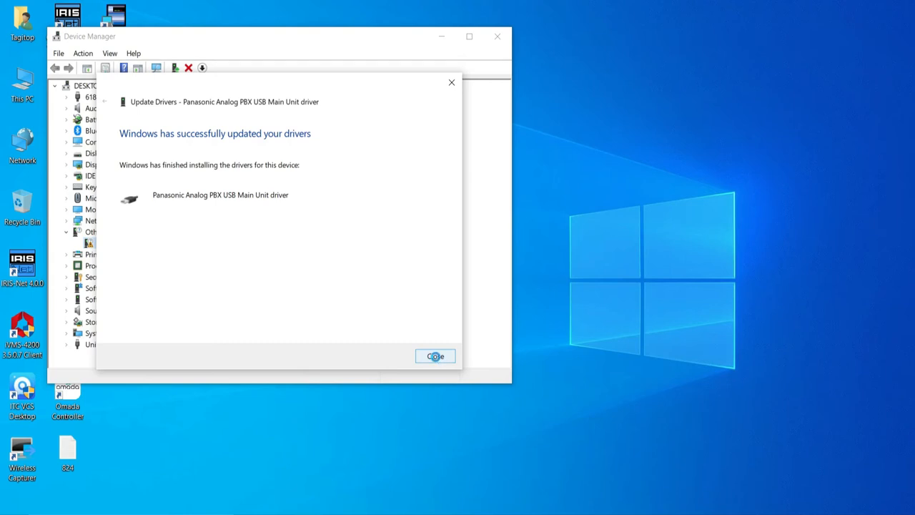
pyautogui.click(435, 356)
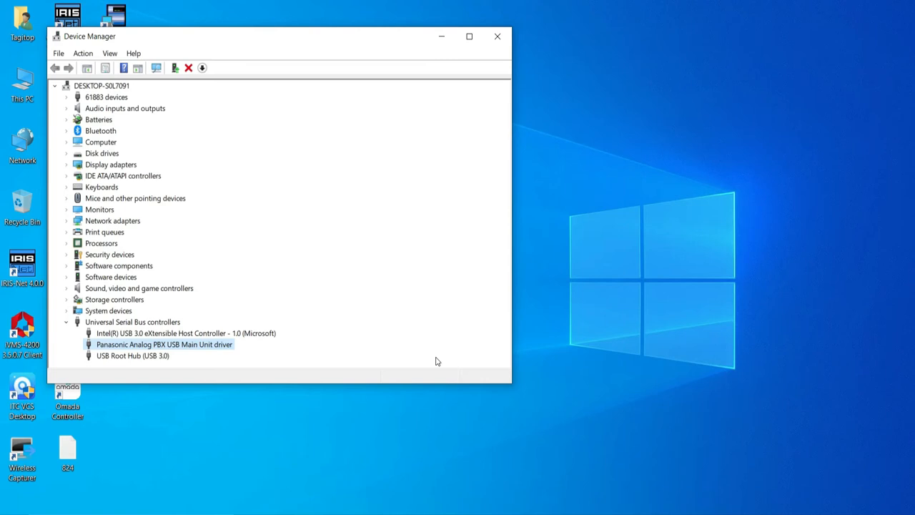
pyautogui.moveTo(498, 60)
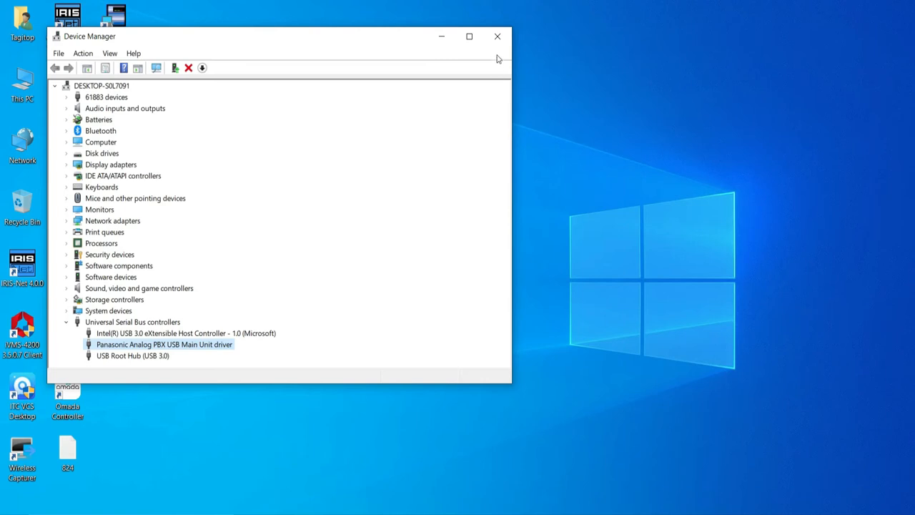
# Close Device Manager, launch KX-TE Maintenance Console, and log in to the PBX over USB.
pyautogui.click(496, 37)
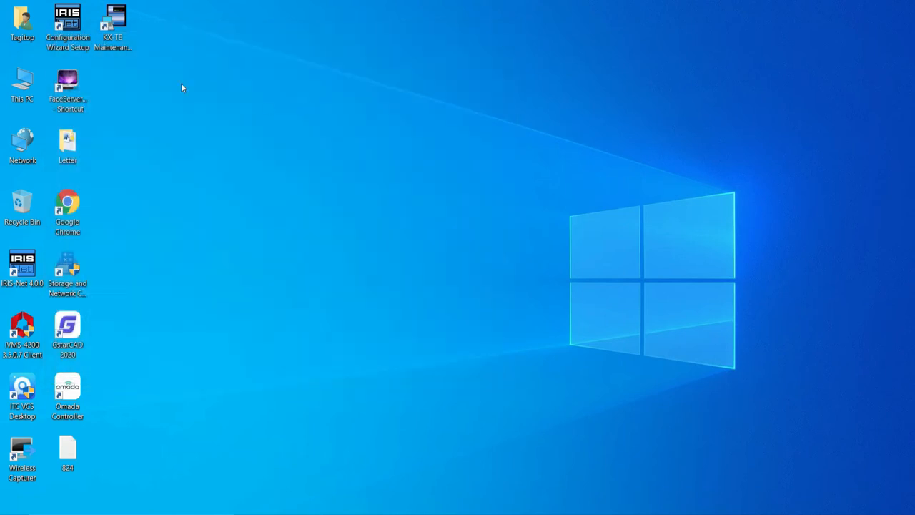
pyautogui.click(117, 18)
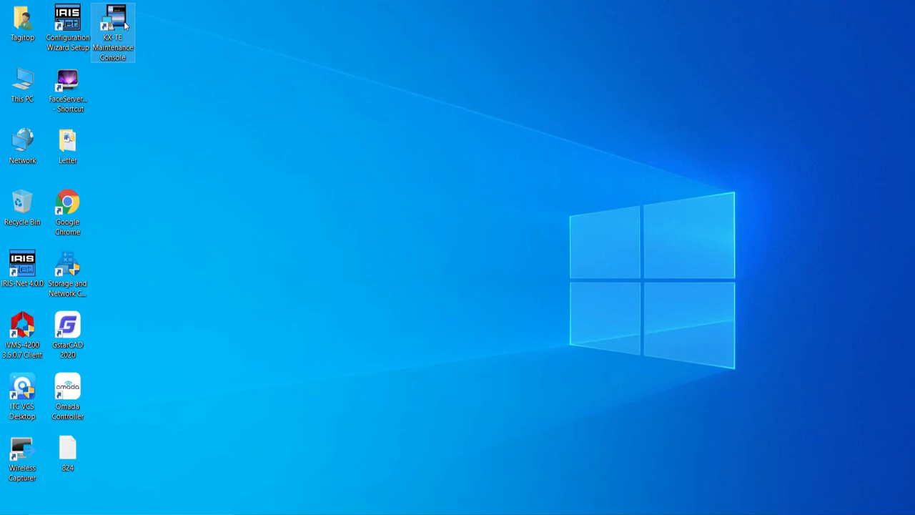
pyautogui.moveTo(116, 21)
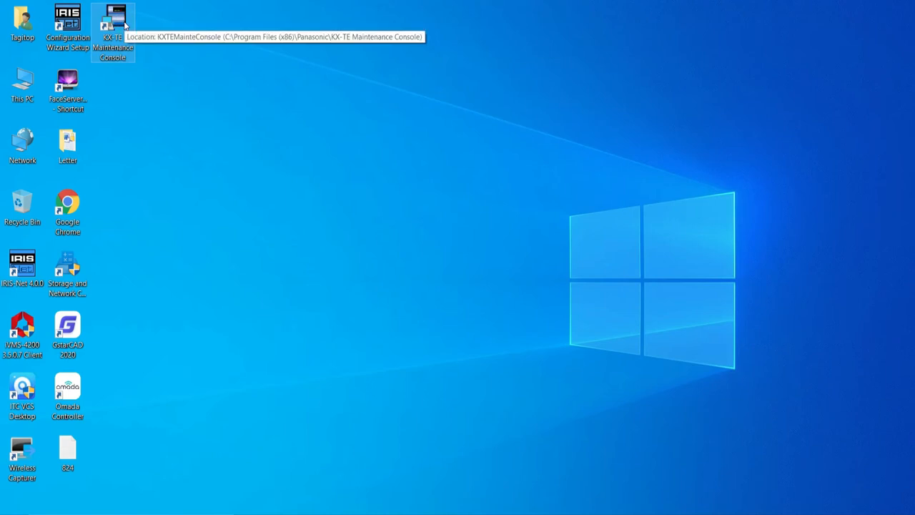
pyautogui.doubleClick(117, 22)
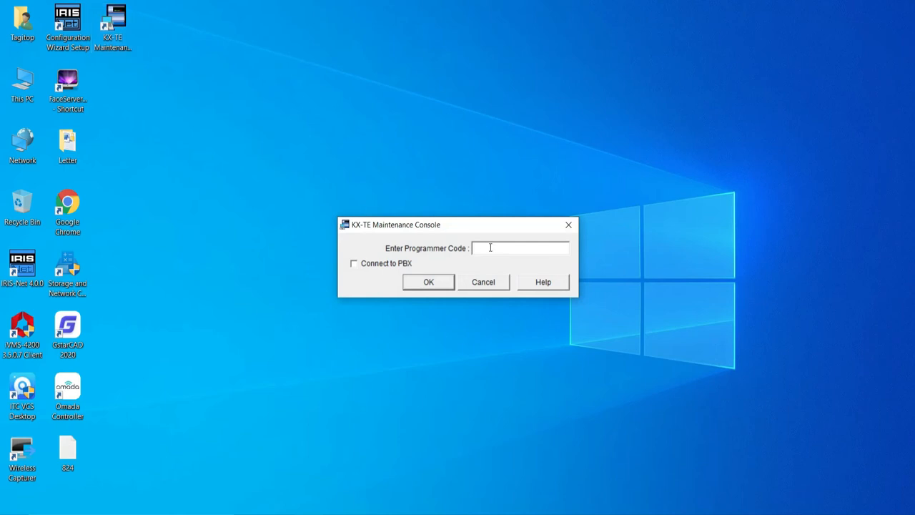
pyautogui.write('**')
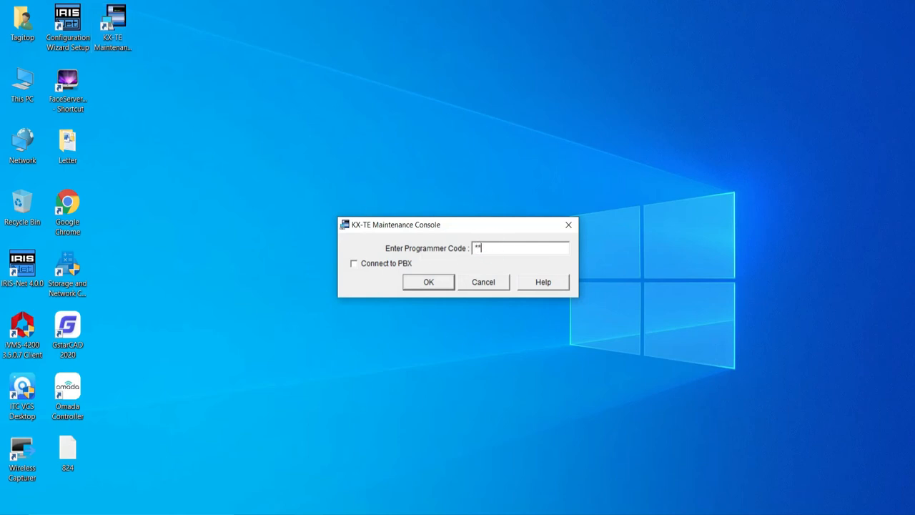
pyautogui.write('**')
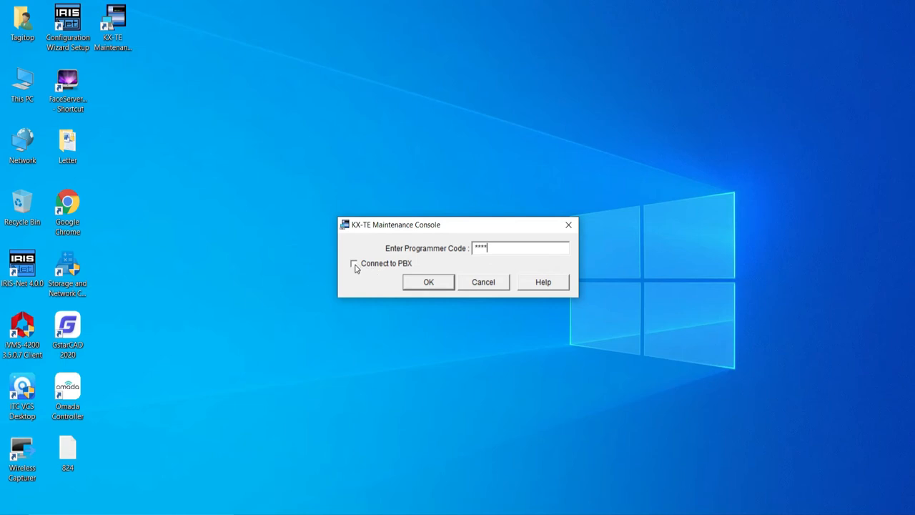
pyautogui.click(353, 263)
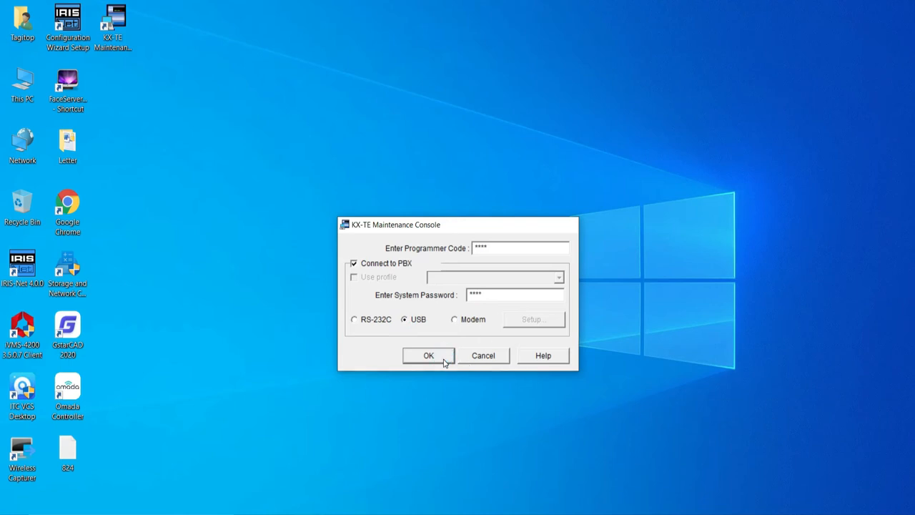
pyautogui.click(428, 356)
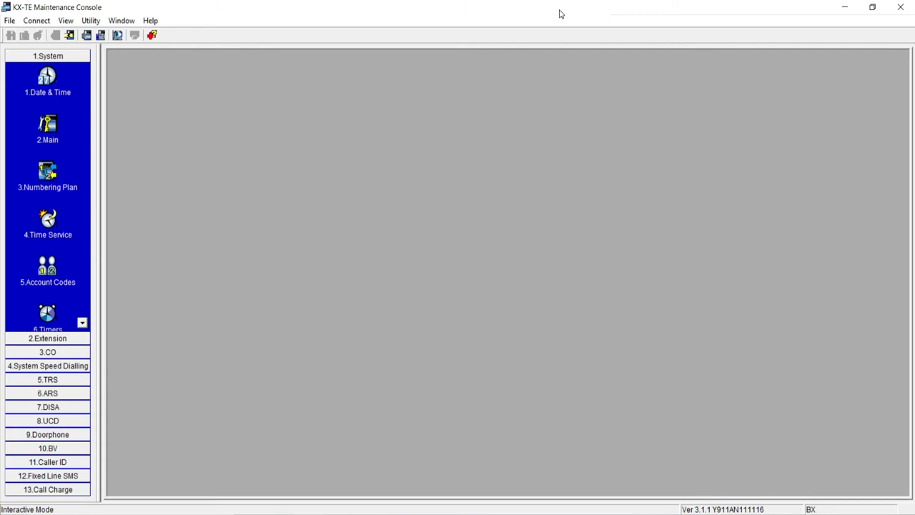
# Open the System Date & Time page, then the Main system settings page.
pyautogui.click(46, 76)
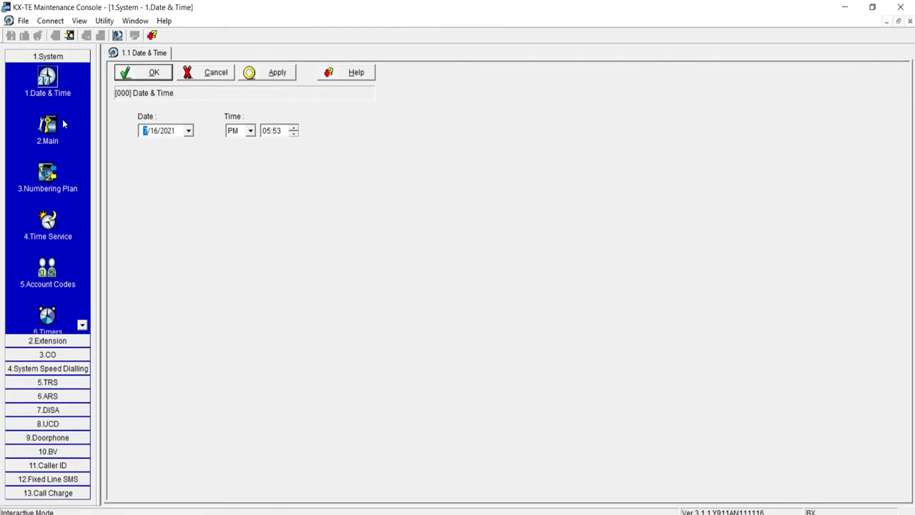
pyautogui.moveTo(44, 128)
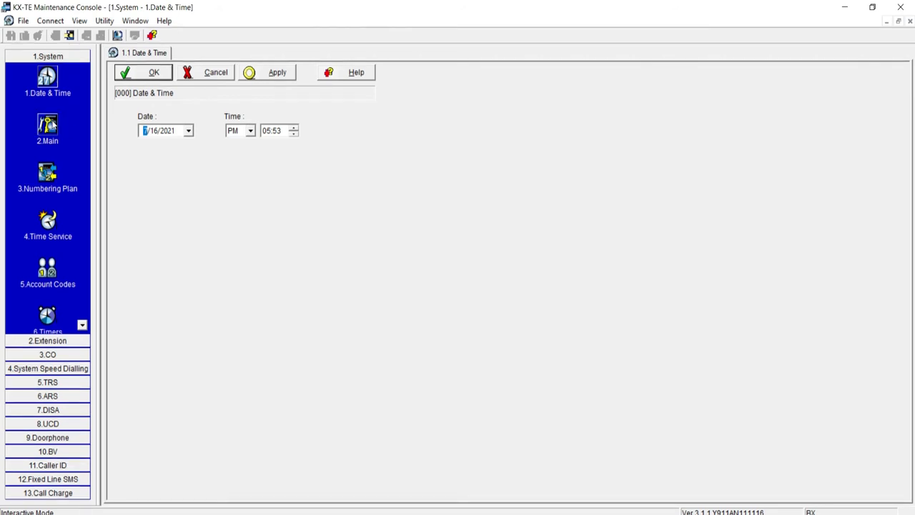
pyautogui.click(46, 129)
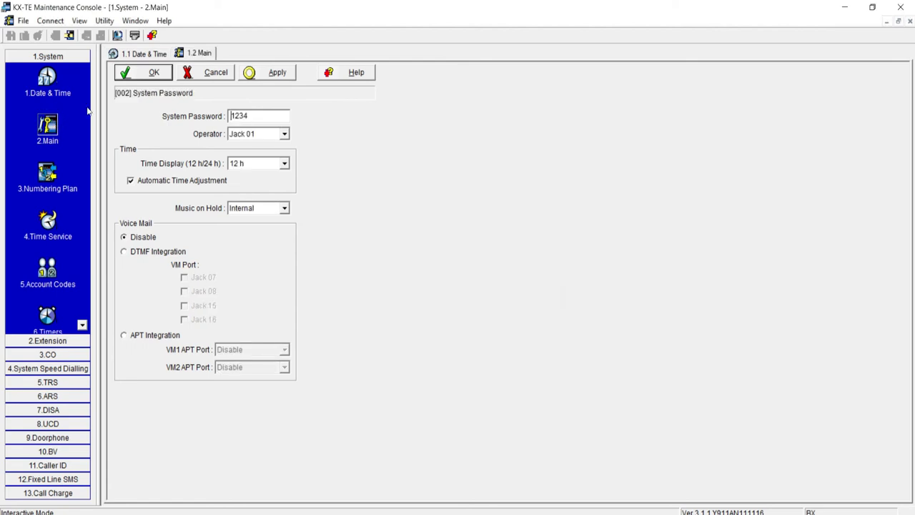
# Review the Main settings showing operator Jack 01 and 12-hour time display.
pyautogui.click(257, 116)
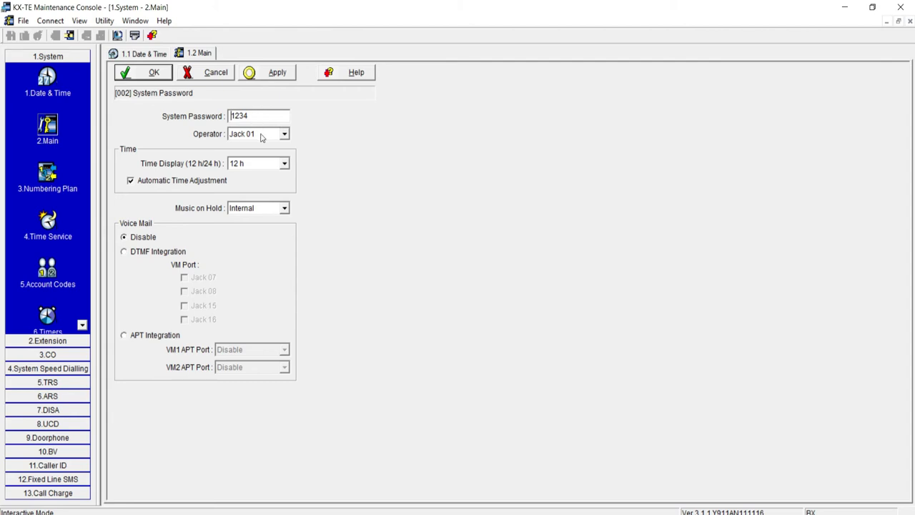
pyautogui.moveTo(338, 155)
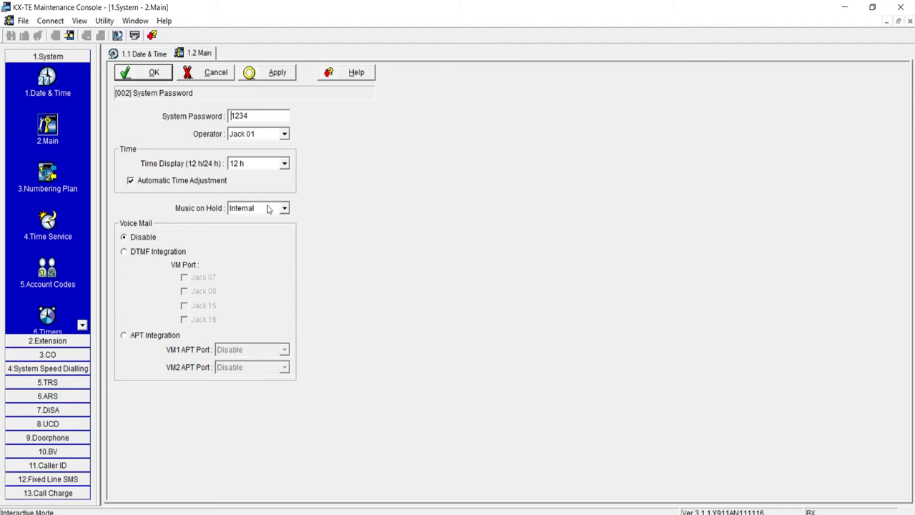
pyautogui.moveTo(205, 236)
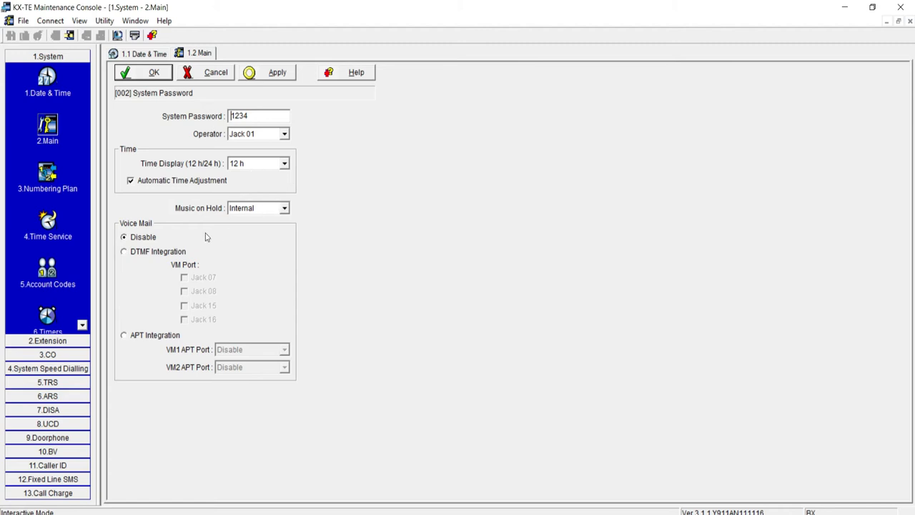
pyautogui.moveTo(302, 311)
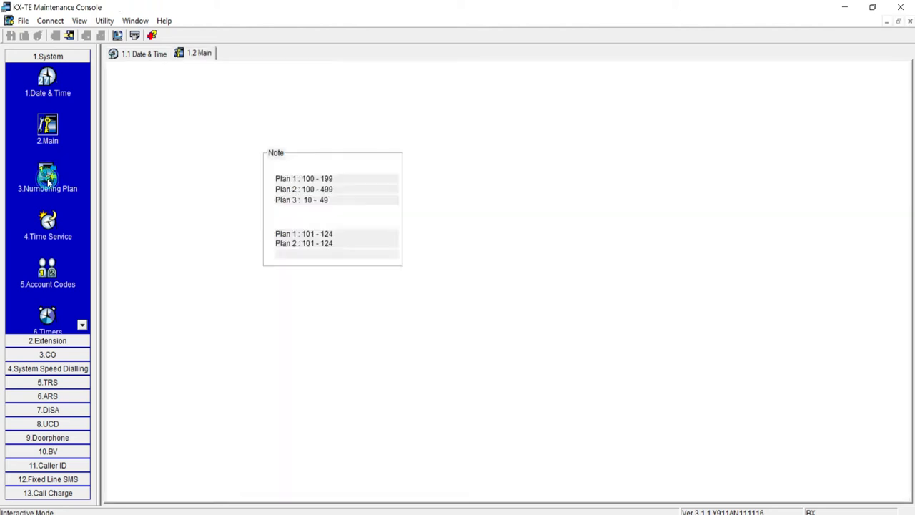
# Name the extensions on jacks 01–08 A, B, C, D, E, F, G and H.
pyautogui.click(47, 177)
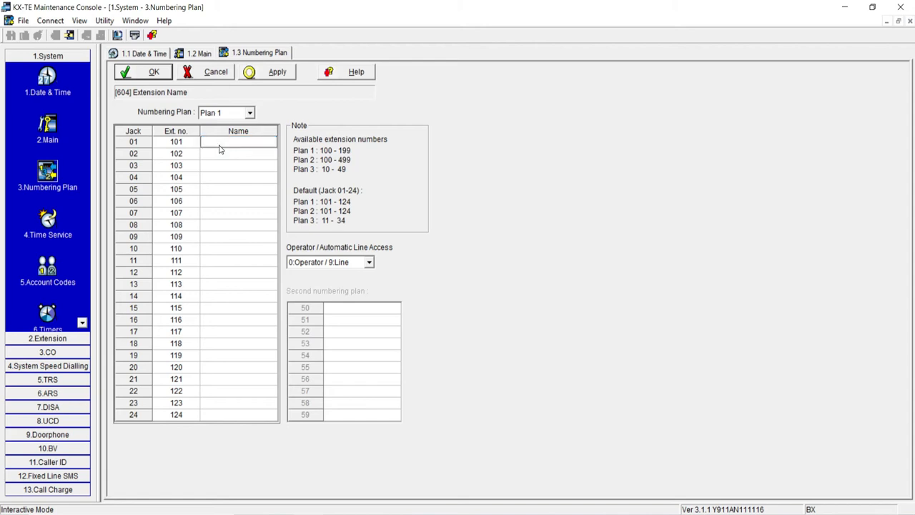
pyautogui.write('A')
pyautogui.click(239, 153)
pyautogui.write('B')
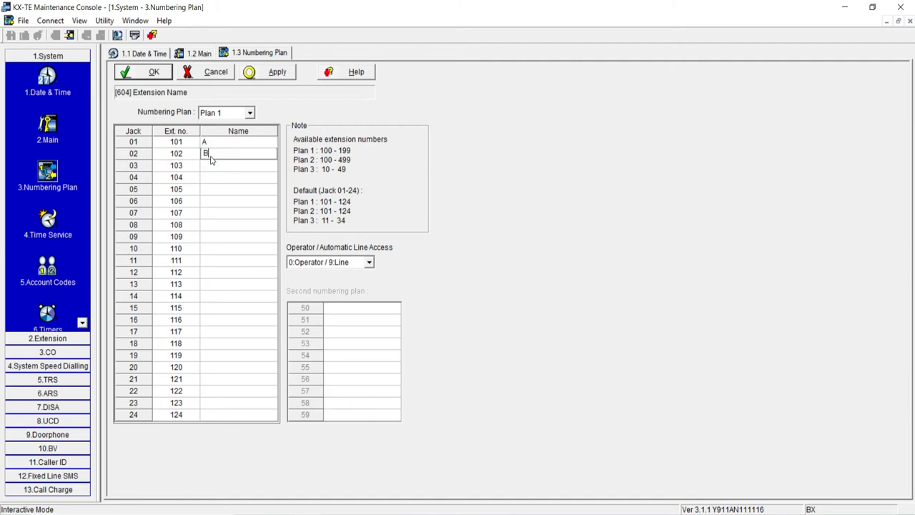
pyautogui.click(239, 166)
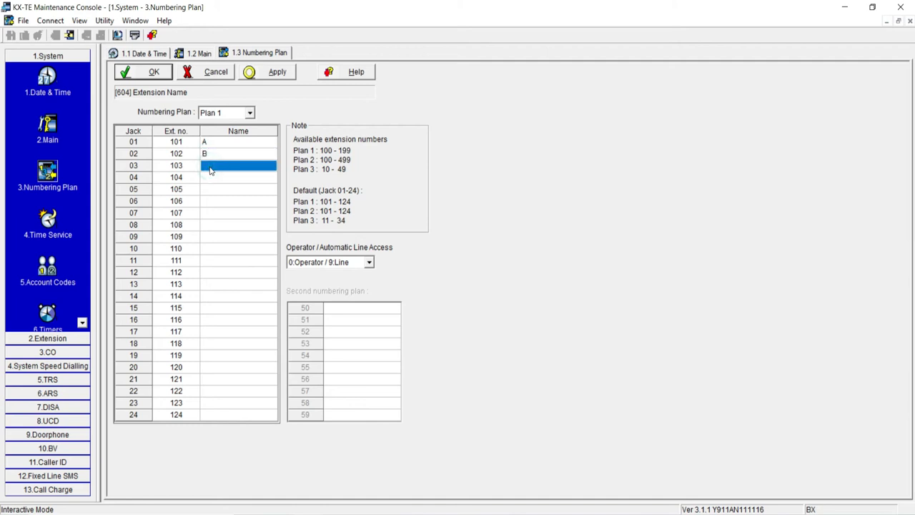
pyautogui.write('C')
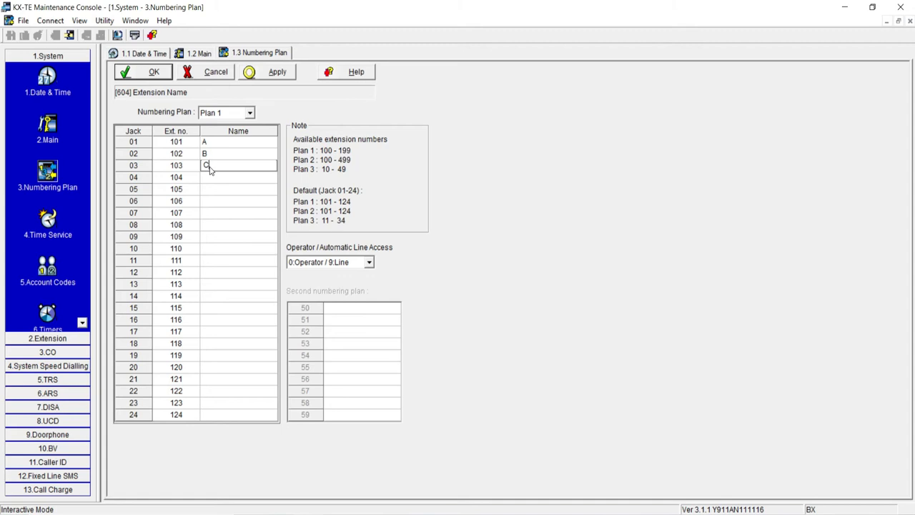
pyautogui.write('D')
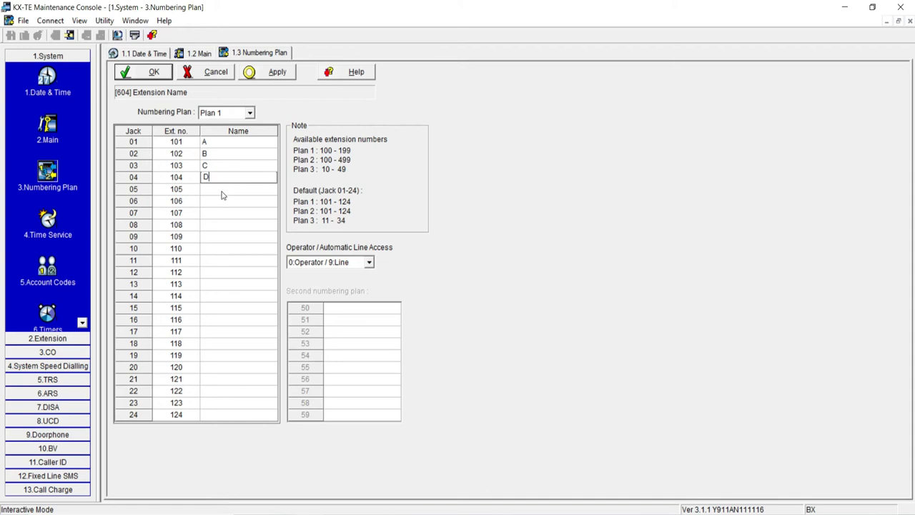
pyautogui.write('E')
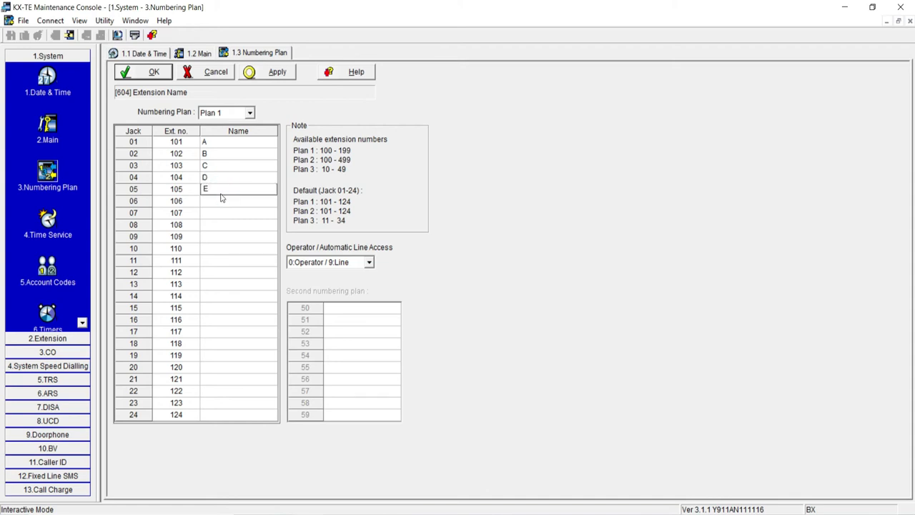
pyautogui.write('F')
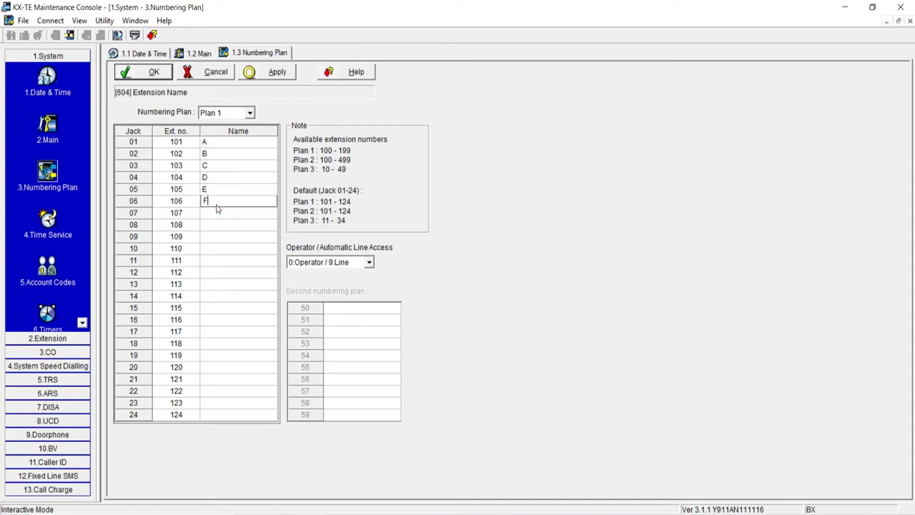
pyautogui.click(238, 212)
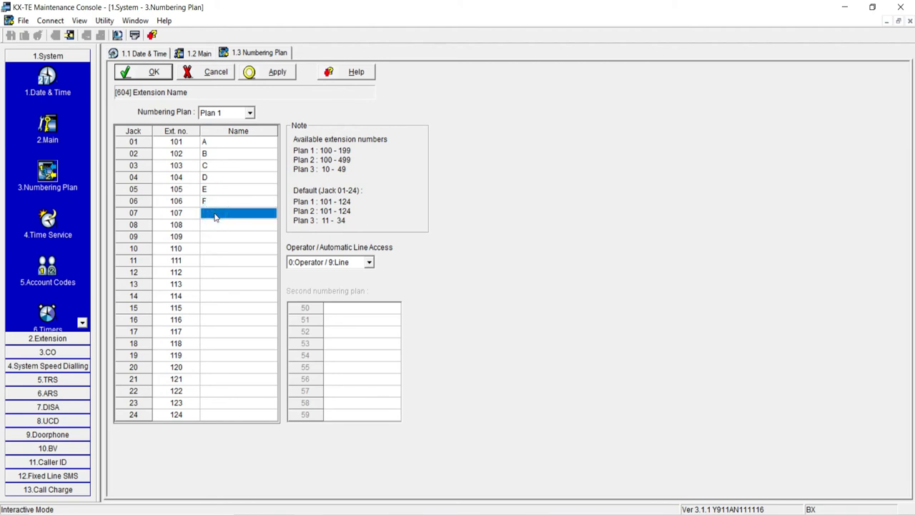
pyautogui.write('G')
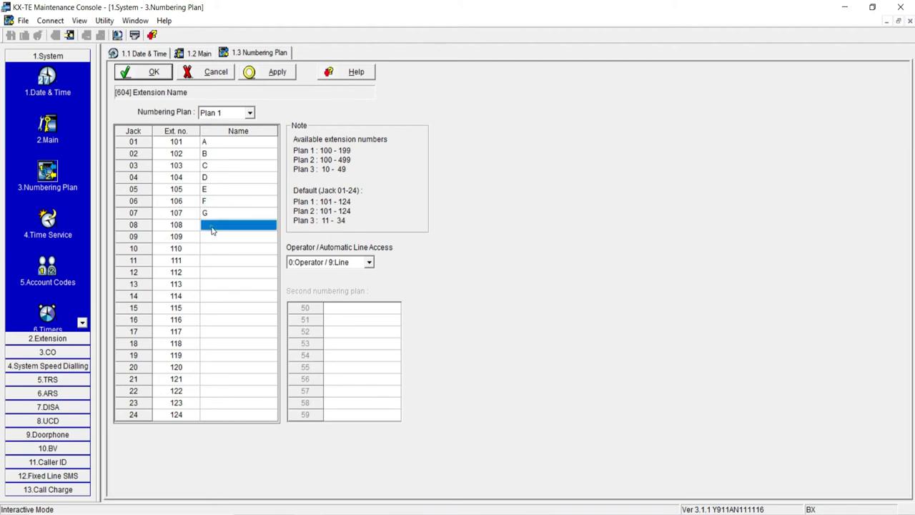
pyautogui.write('H')
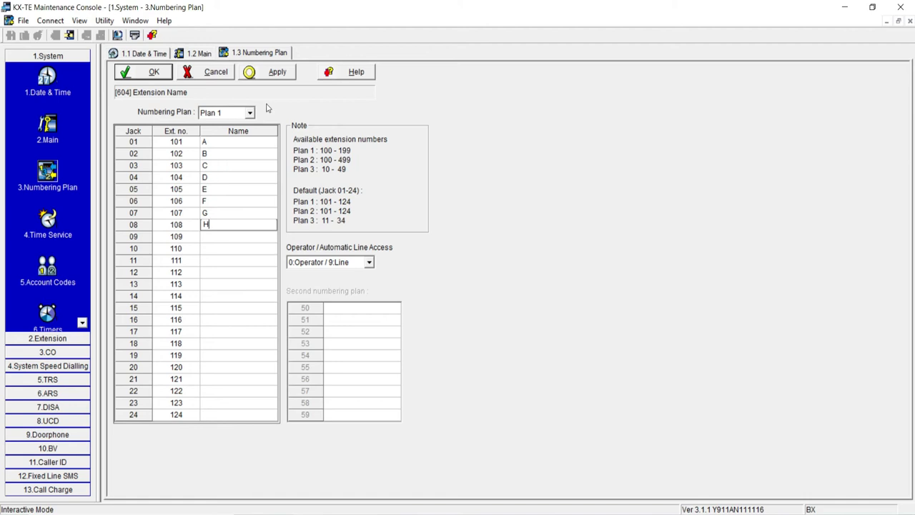
pyautogui.click(277, 72)
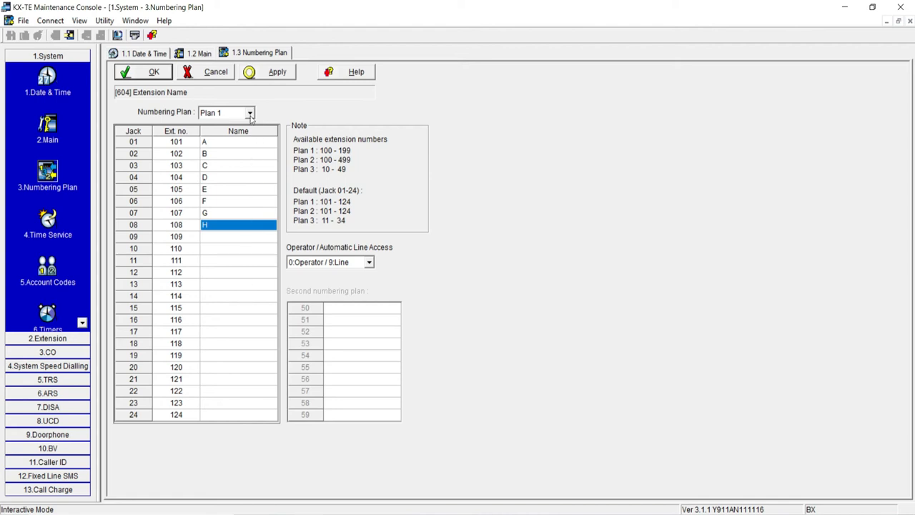
# Try another numbering plan, decline the extension number change, and keep Plan 1.
pyautogui.click(248, 113)
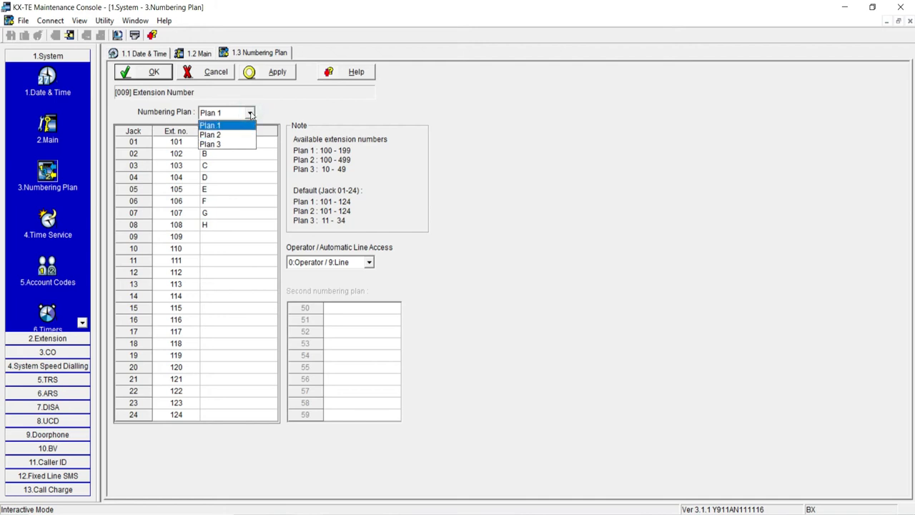
pyautogui.moveTo(223, 145)
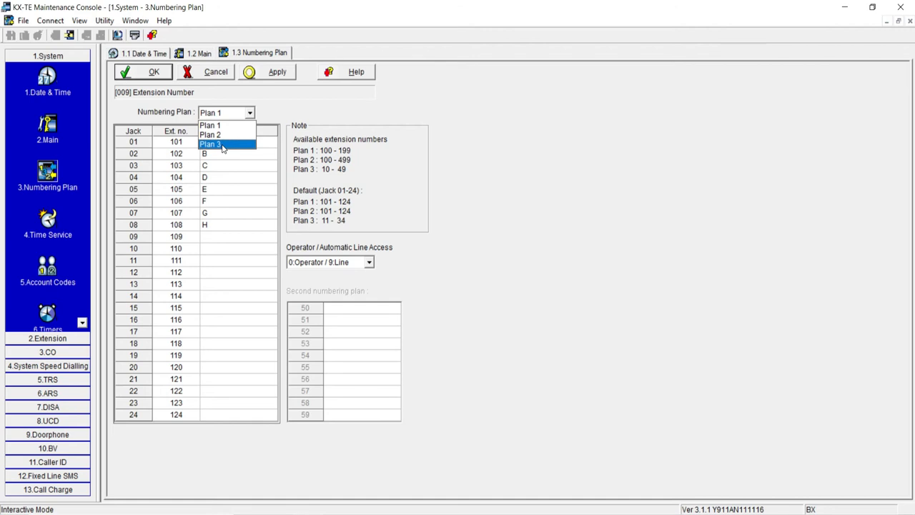
pyautogui.click(215, 134)
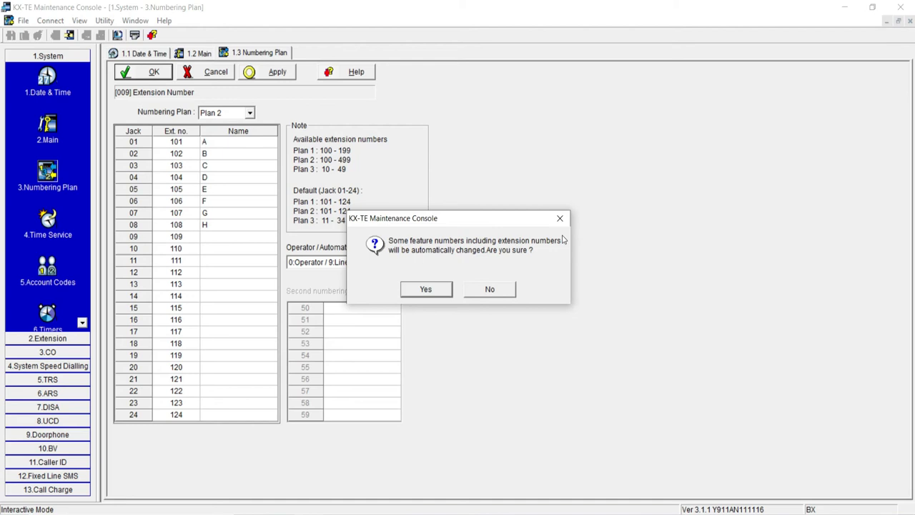
pyautogui.click(426, 288)
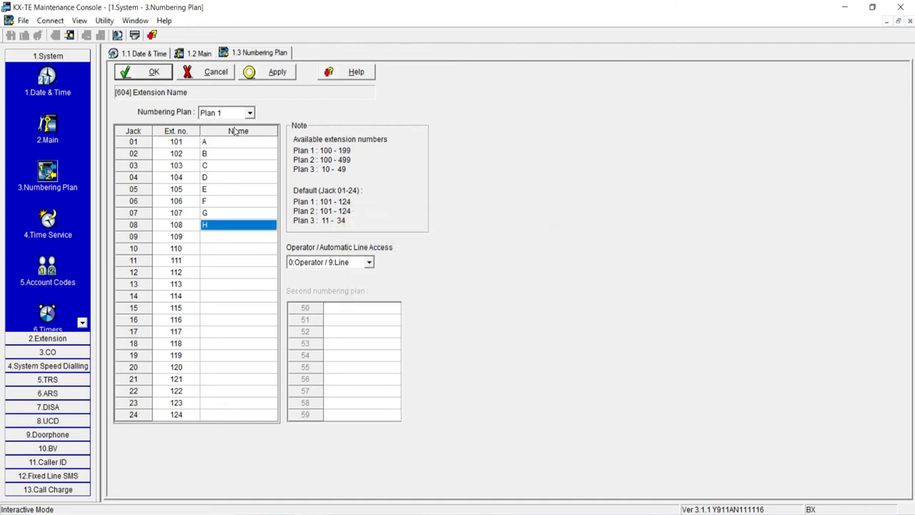
pyautogui.click(249, 112)
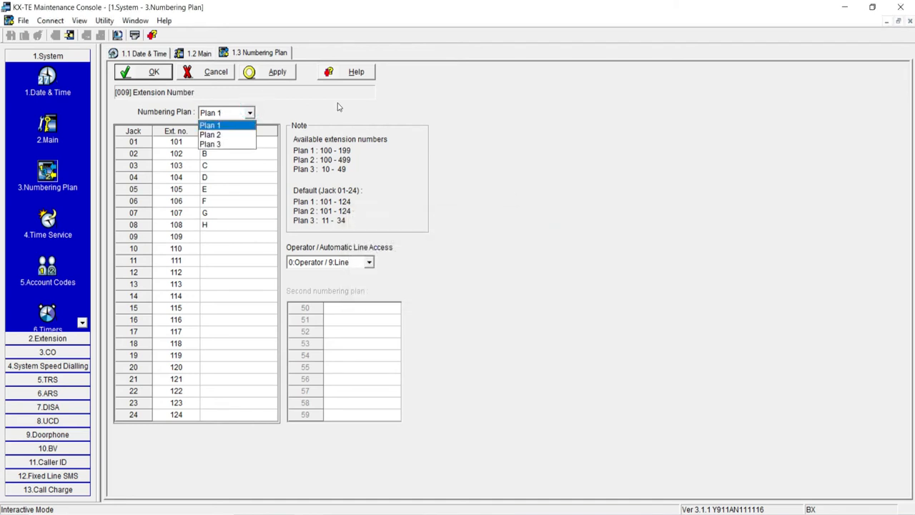
pyautogui.click(47, 338)
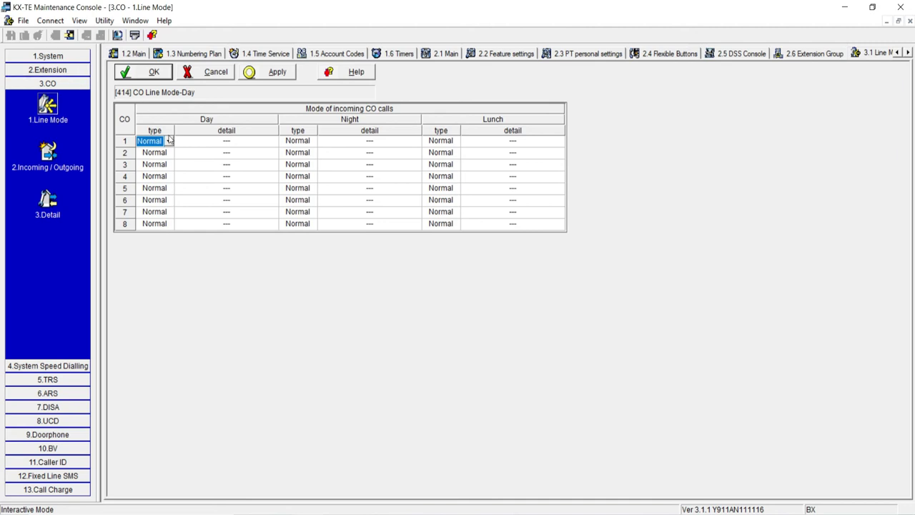
# Set CO line 1's daytime line mode to DISA.
pyautogui.click(168, 141)
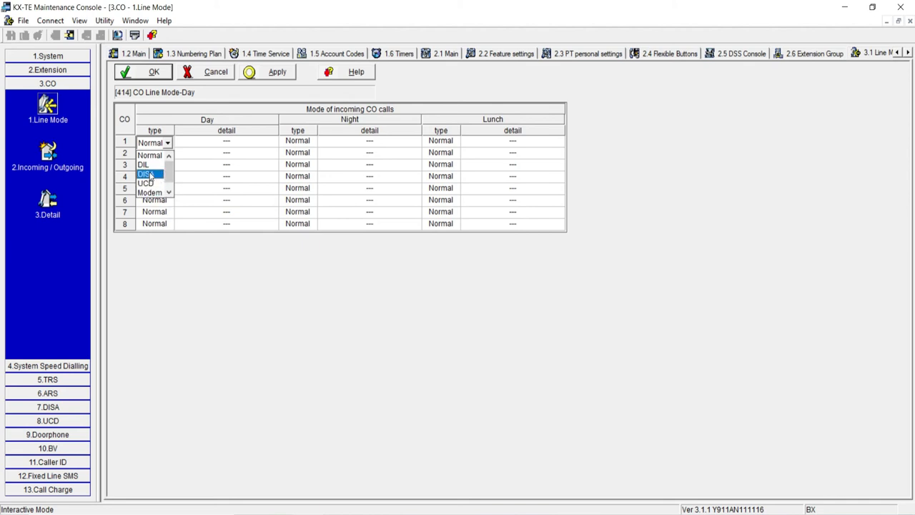
pyautogui.click(148, 173)
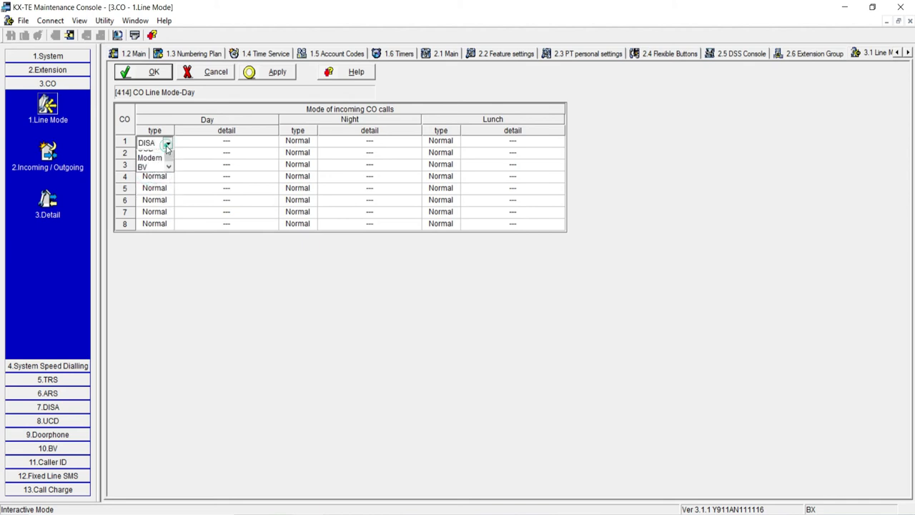
pyautogui.click(45, 153)
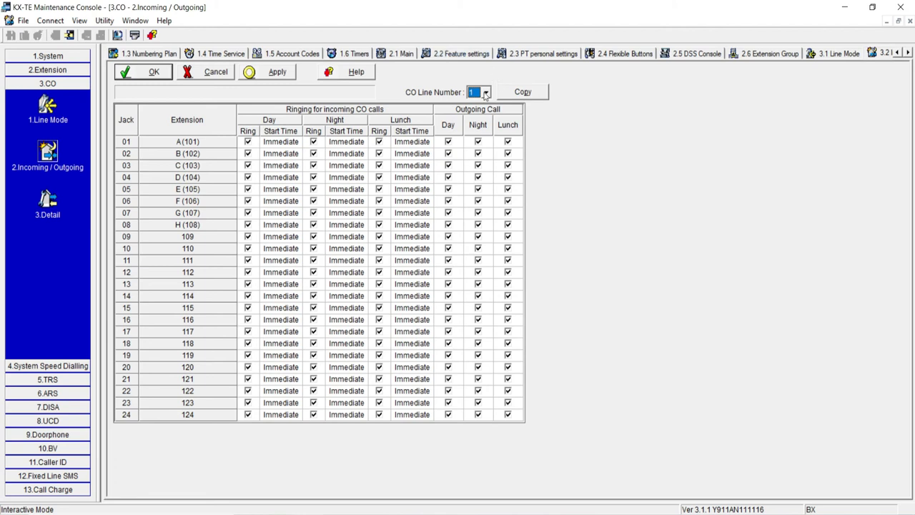
# View the incoming and outgoing settings for CO lines 2 and 3.
pyautogui.click(488, 91)
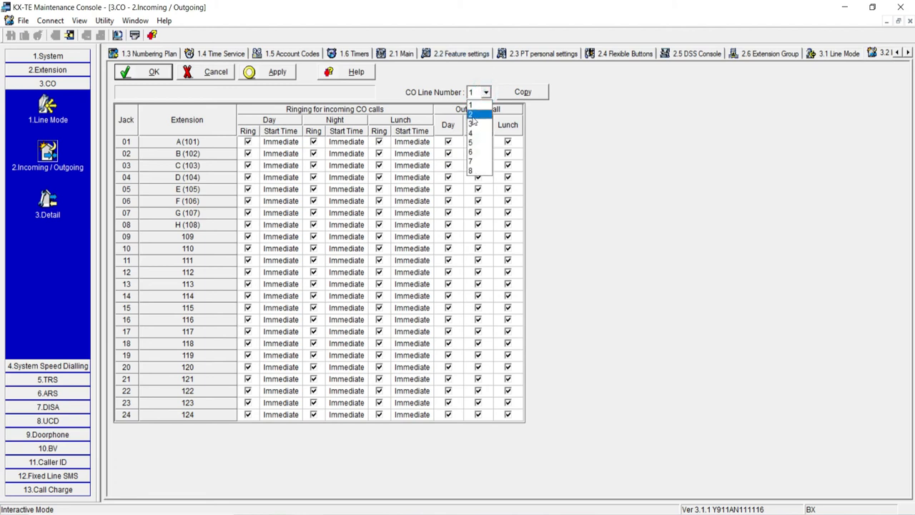
pyautogui.click(472, 112)
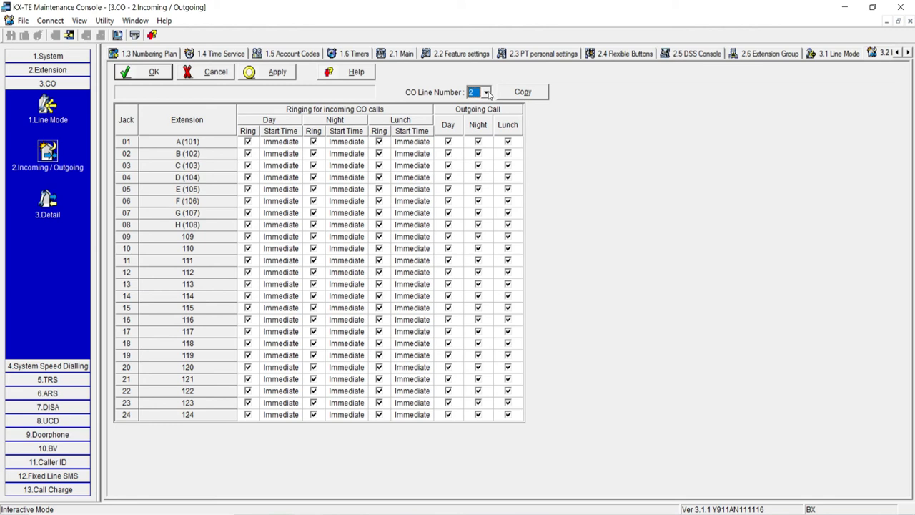
pyautogui.click(487, 91)
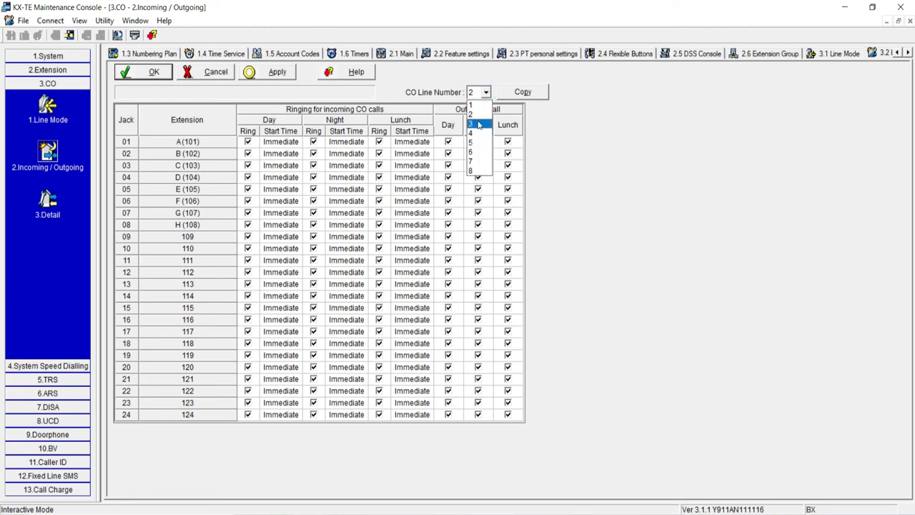
pyautogui.click(474, 123)
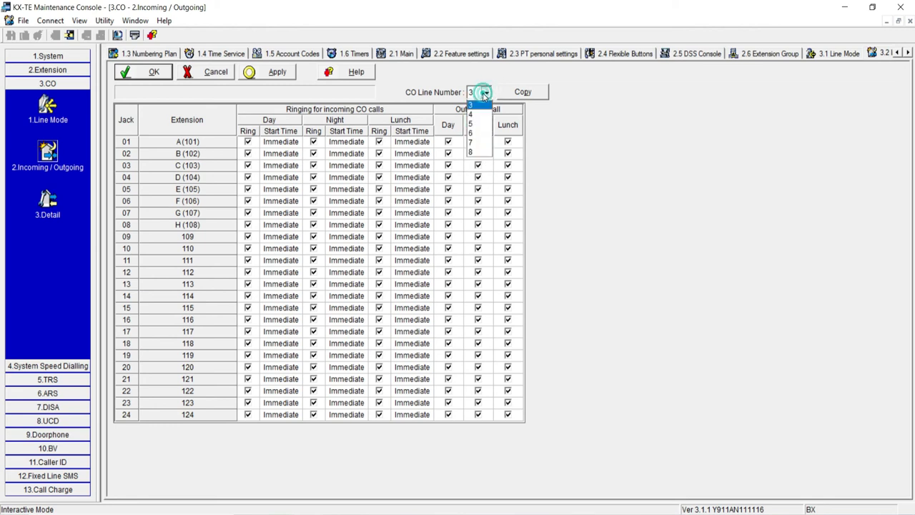
pyautogui.click(471, 104)
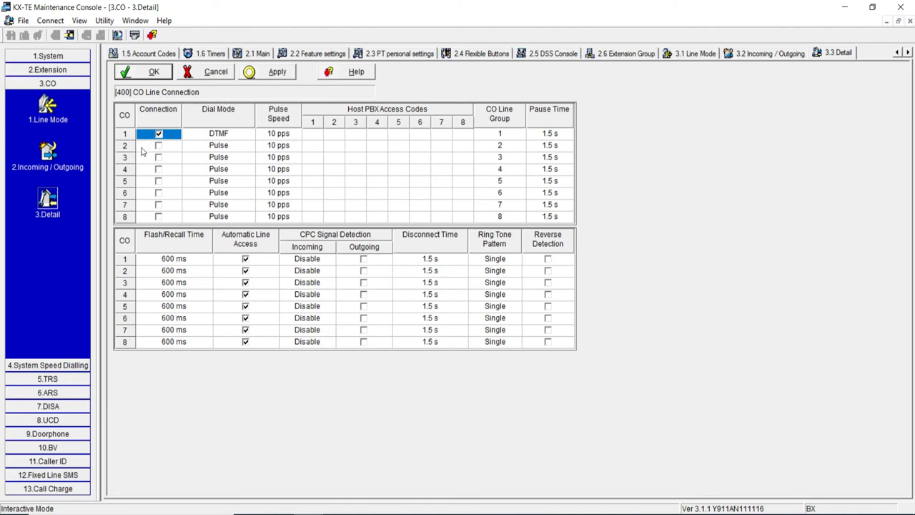
pyautogui.moveTo(197, 157)
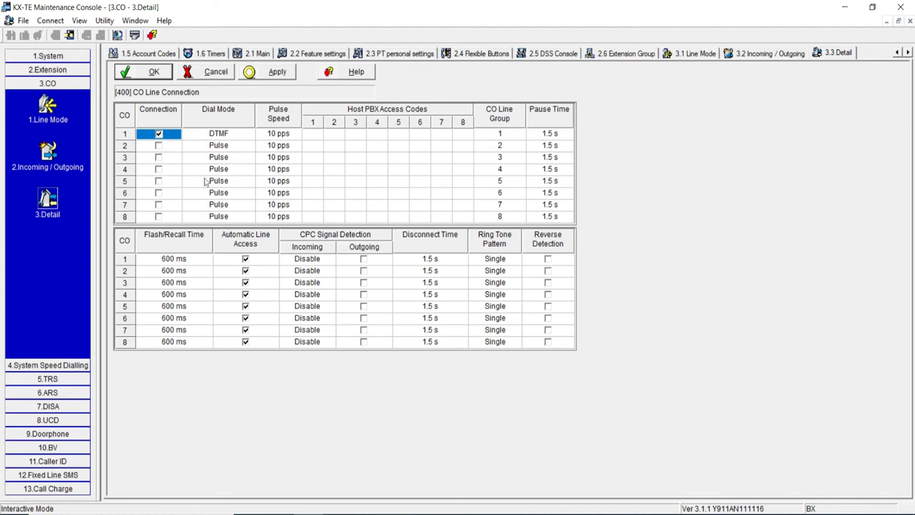
pyautogui.moveTo(229, 287)
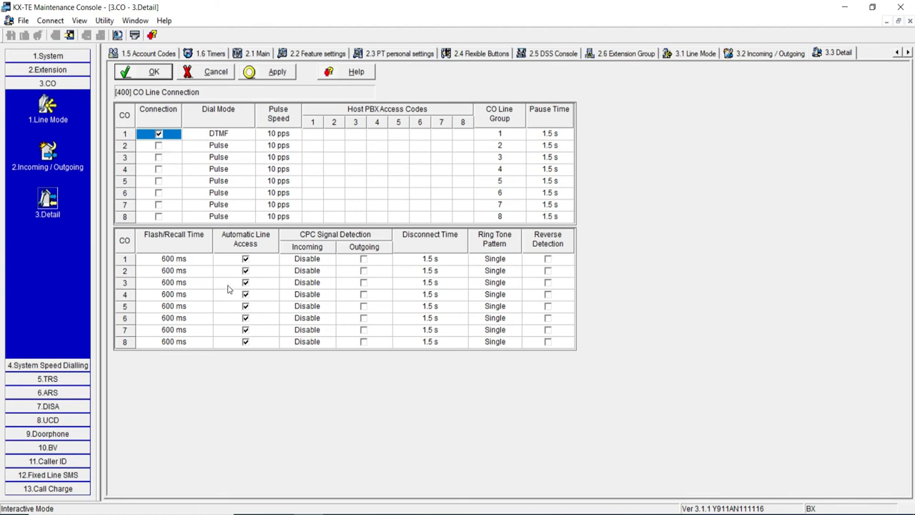
pyautogui.moveTo(70, 358)
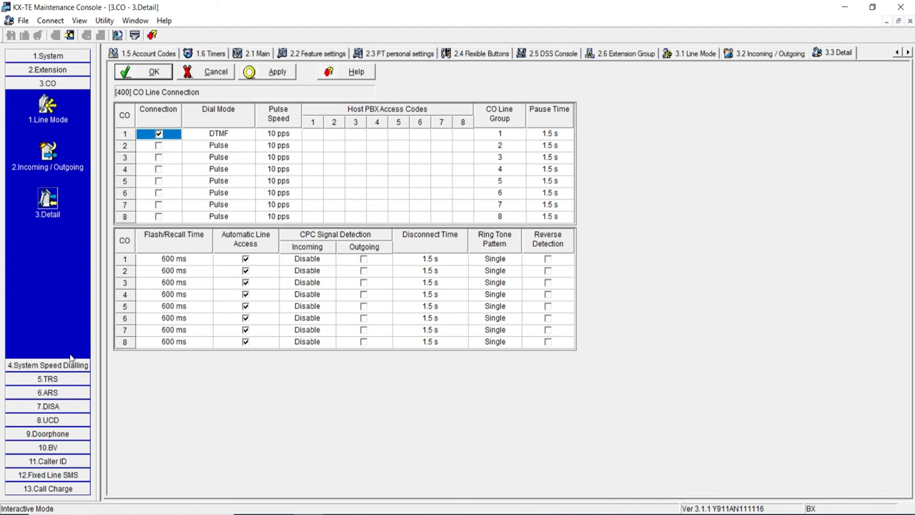
pyautogui.moveTo(63, 366)
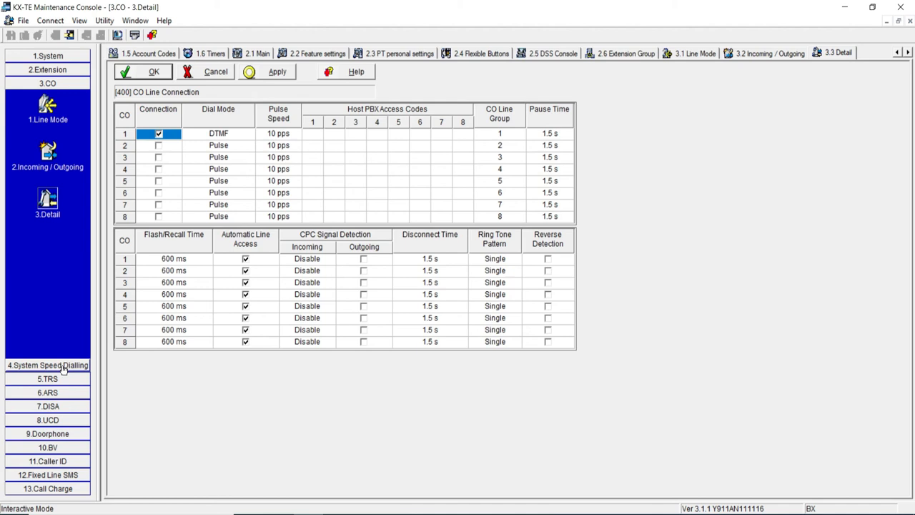
# Expand the System Speed Dialling section and open its settings.
pyautogui.click(45, 364)
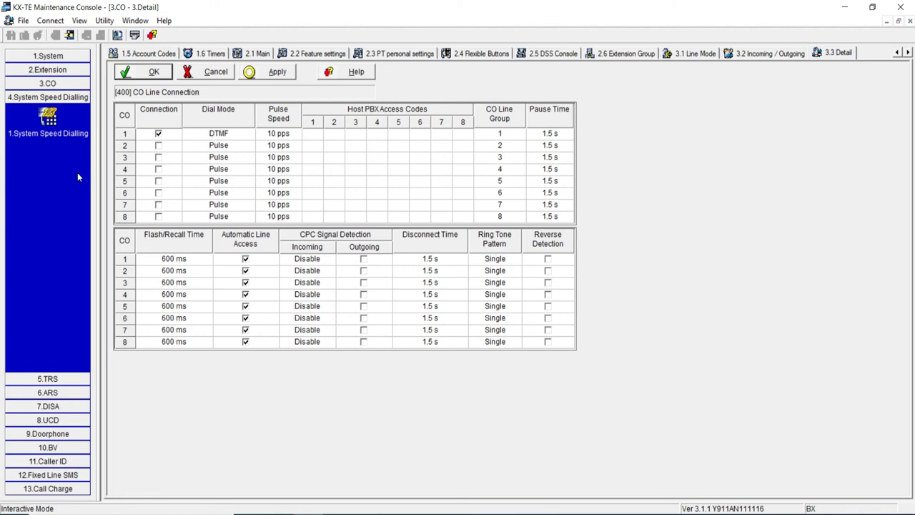
pyautogui.click(47, 133)
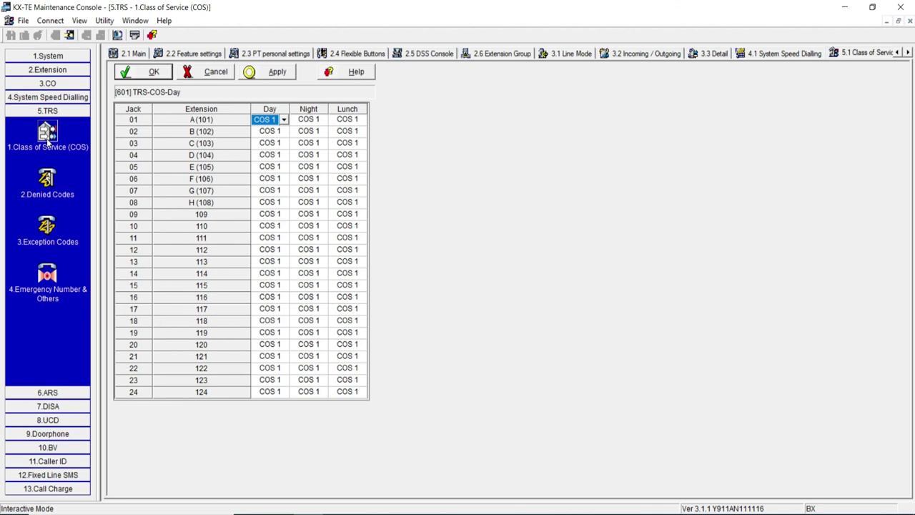
pyautogui.moveTo(93, 155)
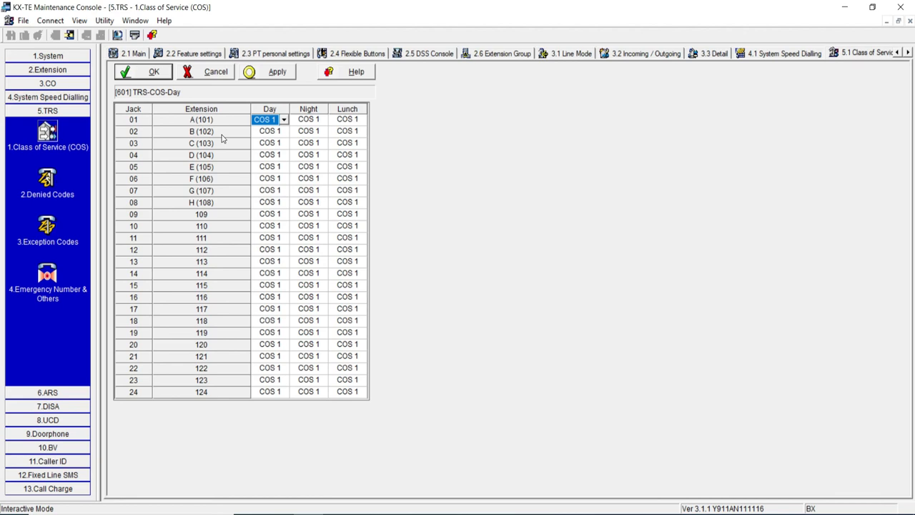
# Leave every extension at COS 1 and move to TRS Denied Codes.
pyautogui.click(47, 185)
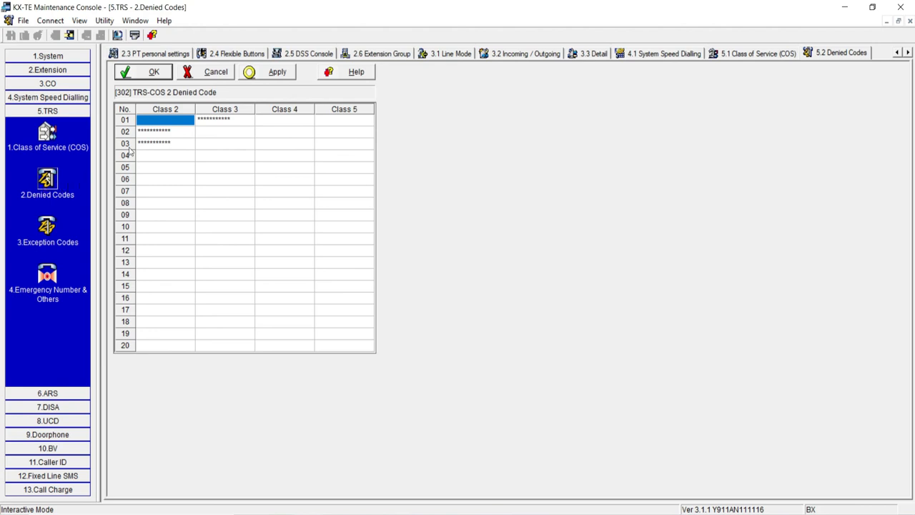
# Inspect the stored Class 2 and Class 3 denied code entries without changing them.
pyautogui.click(165, 132)
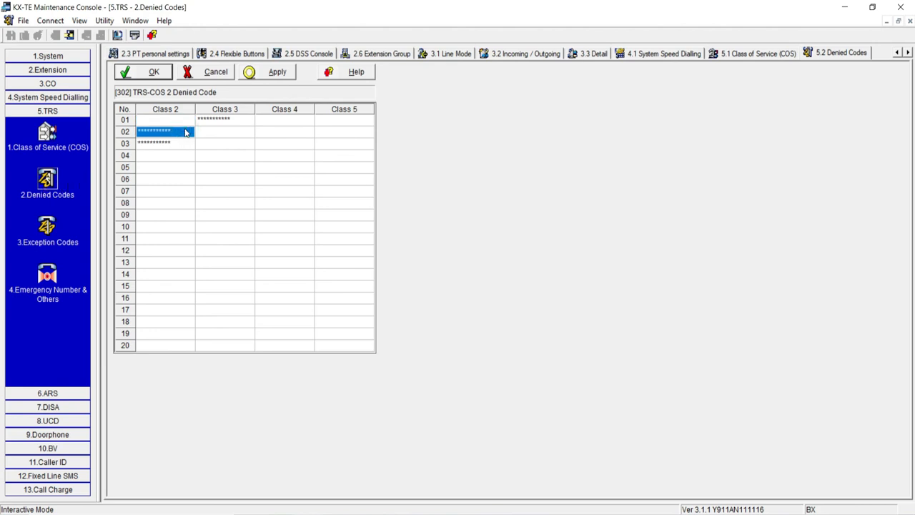
pyautogui.click(164, 144)
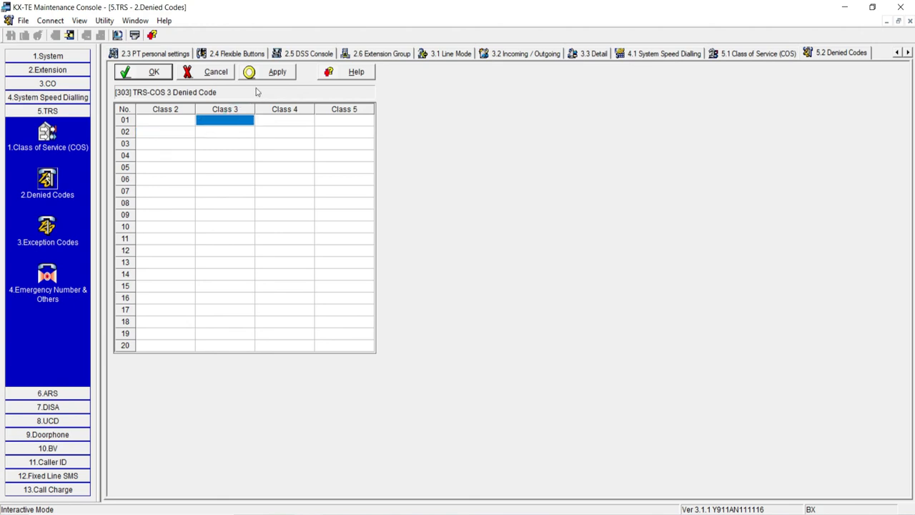
pyautogui.click(277, 71)
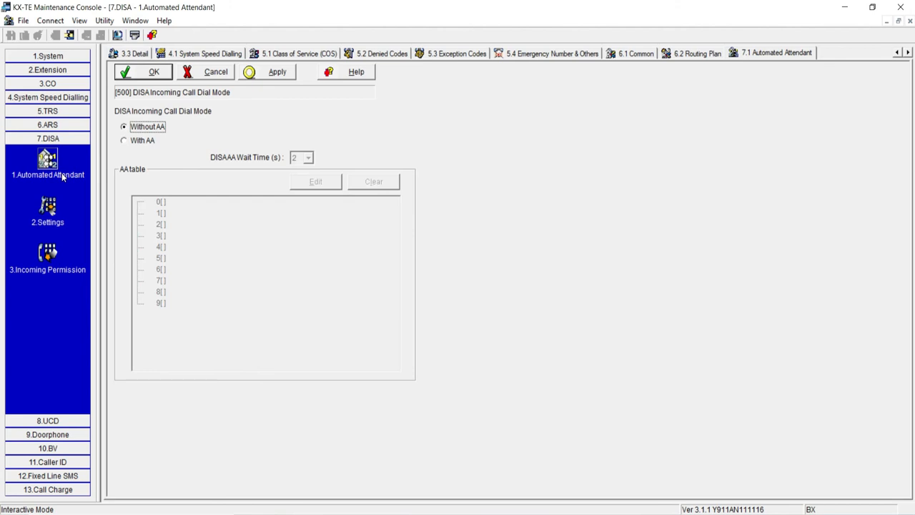
# Set DISA to answer With AA and route AA dial 0 to extension Jack 01 (101).
pyautogui.click(124, 140)
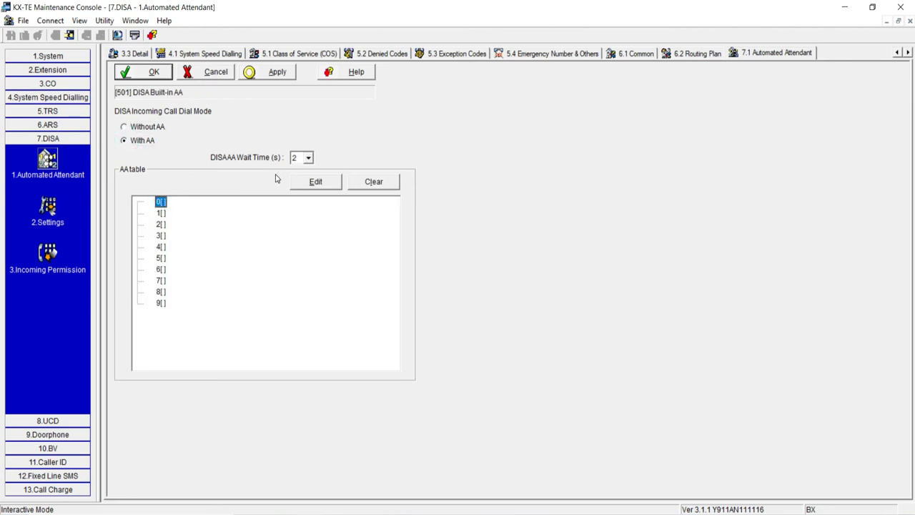
pyautogui.click(314, 181)
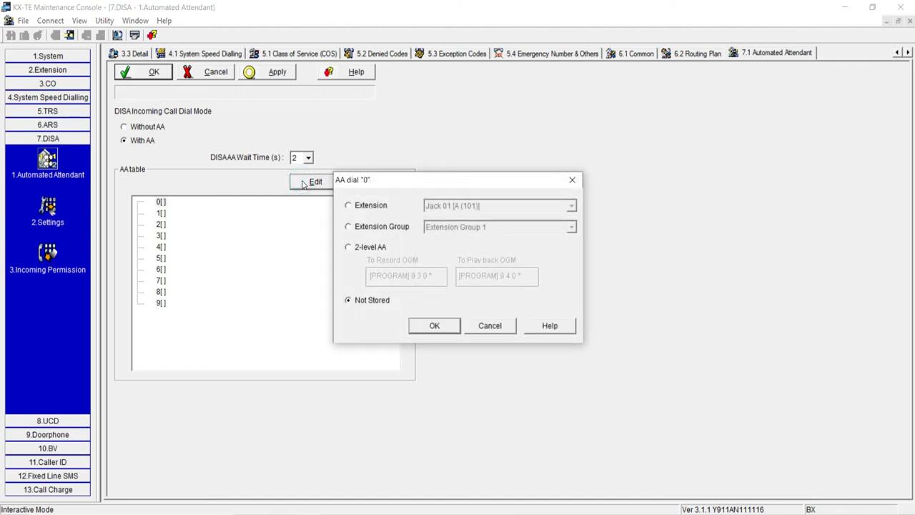
pyautogui.moveTo(436, 218)
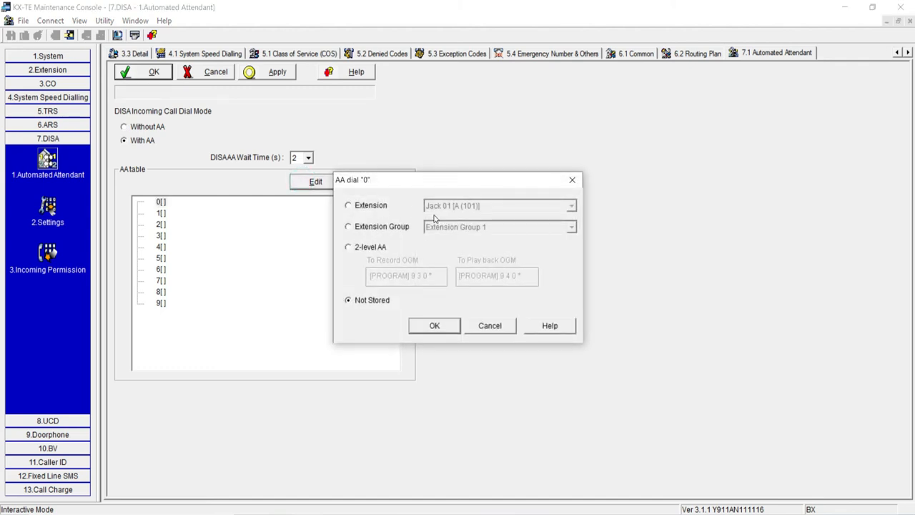
pyautogui.click(348, 205)
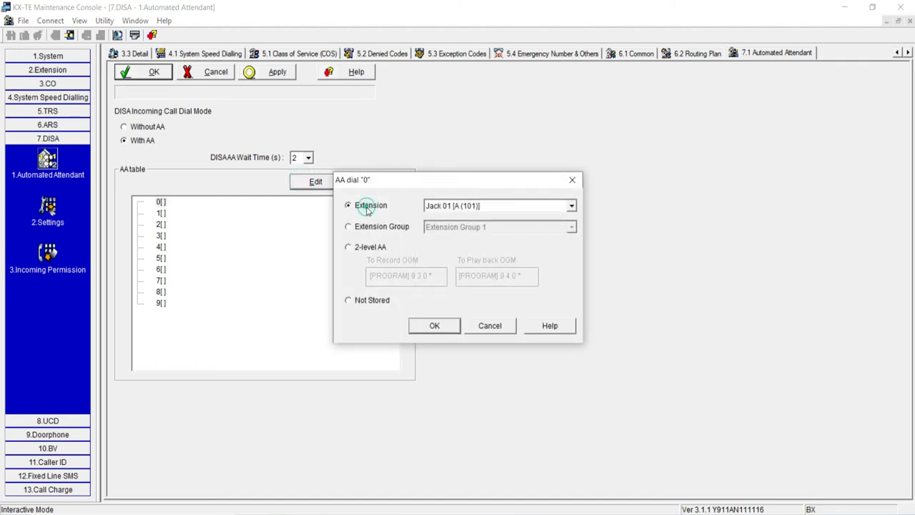